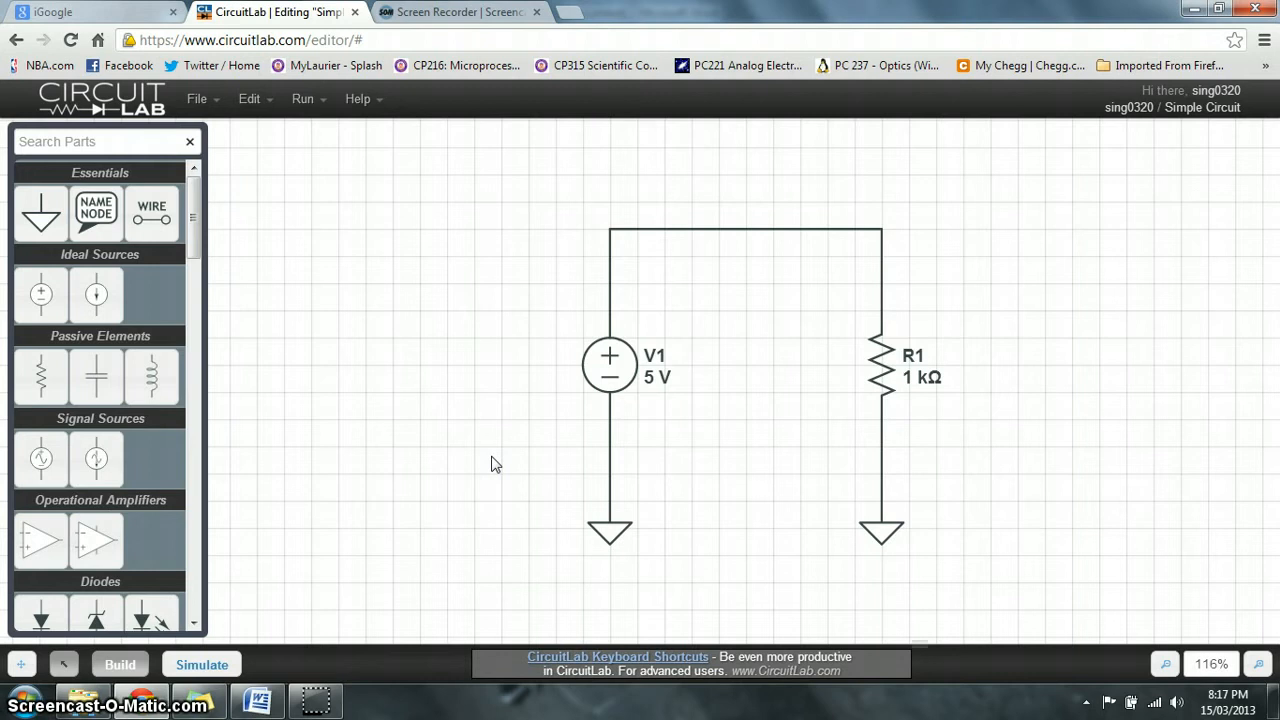
Save the Simple Circuit after the PNG export warns it must be saved first
{"action": "left_click", "coordinate": [609, 363]}
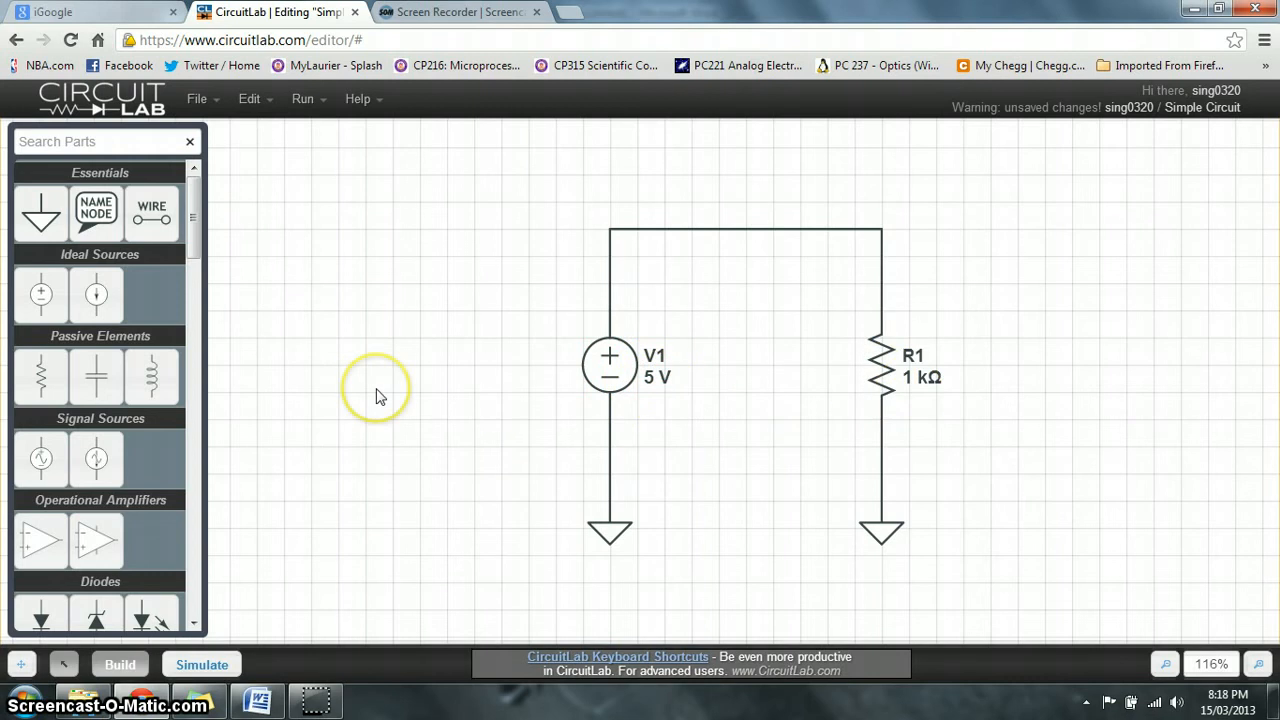
{"action": "mouse_move", "coordinate": [379, 395]}
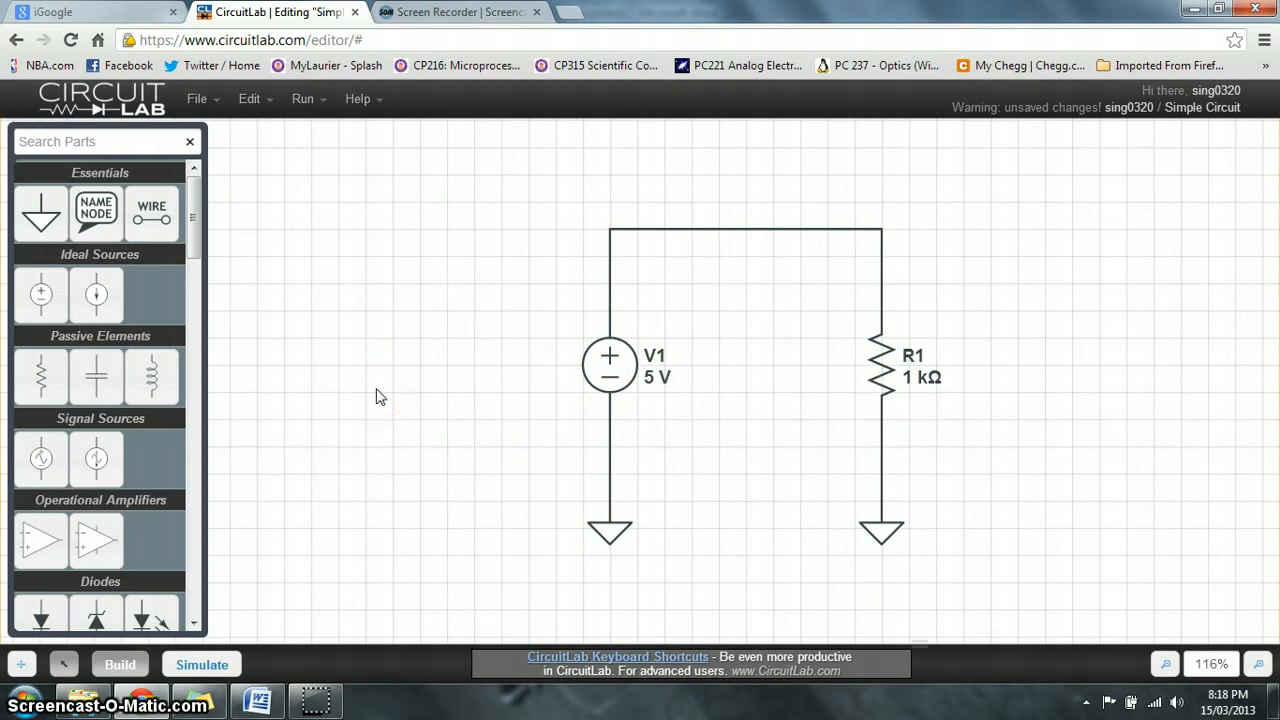
{"action": "left_click", "coordinate": [197, 98]}
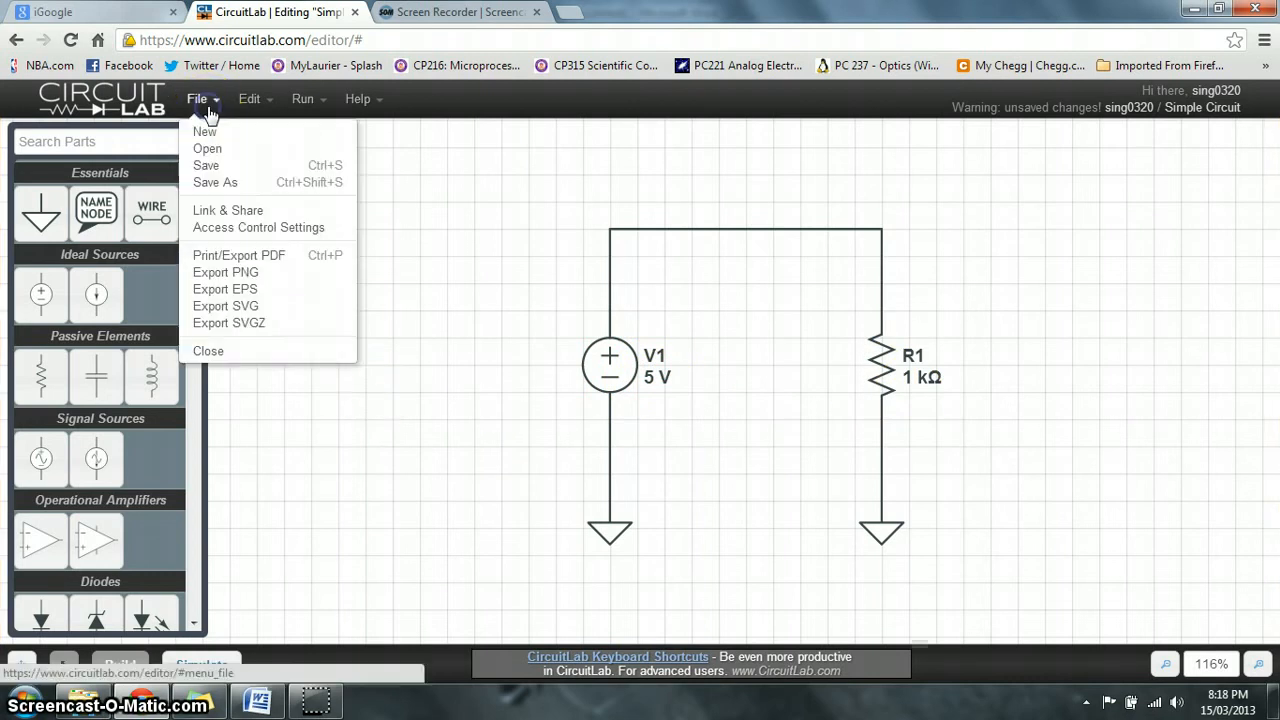
{"action": "mouse_move", "coordinate": [270, 272]}
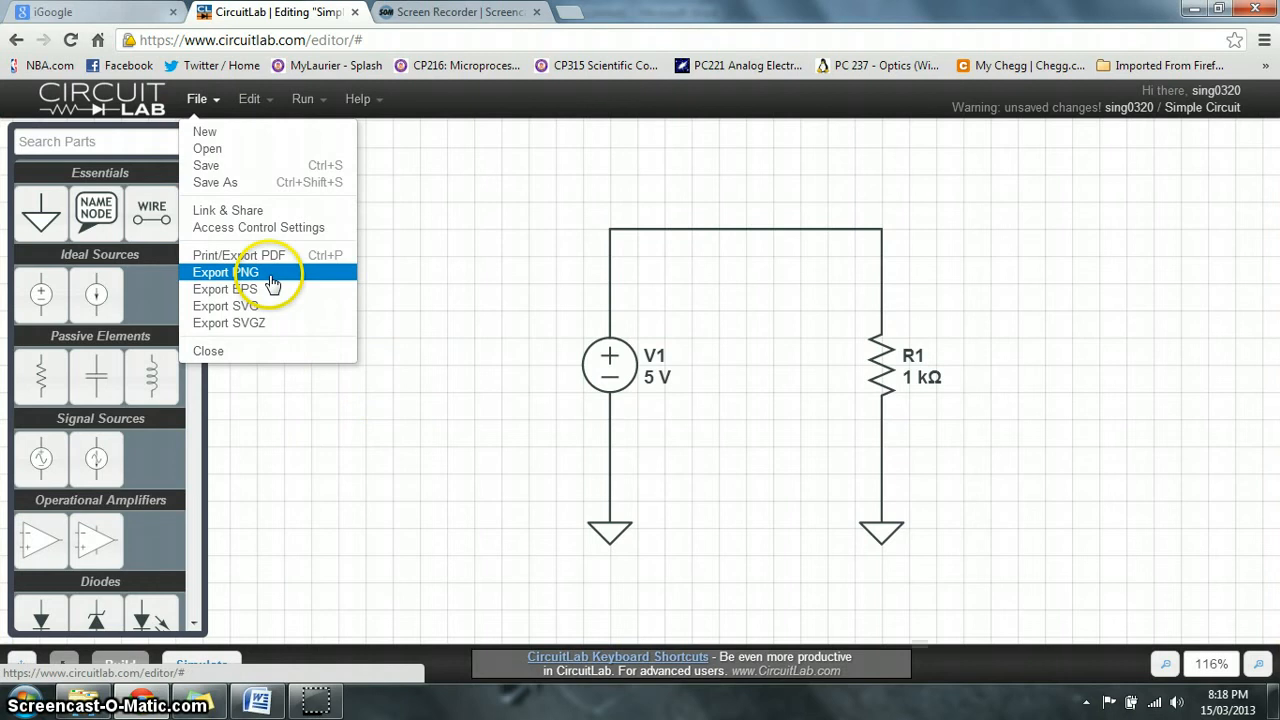
{"action": "left_click", "coordinate": [225, 272]}
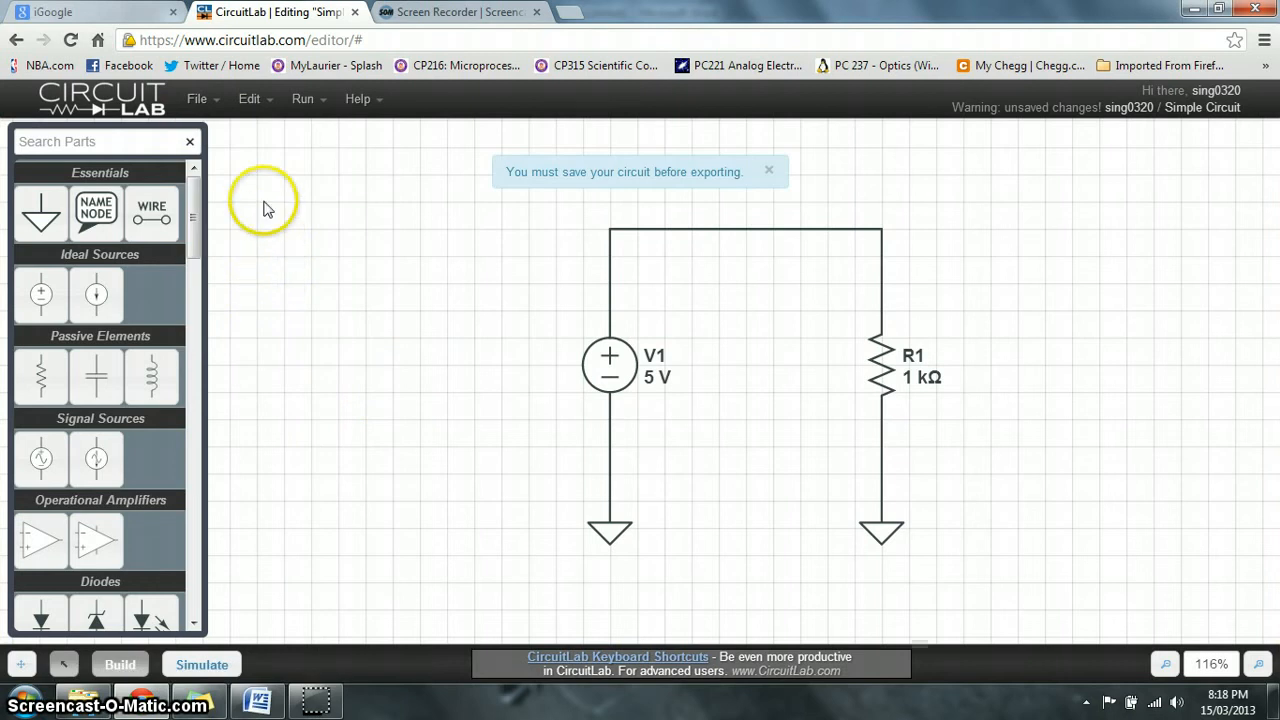
{"action": "left_click", "coordinate": [197, 98]}
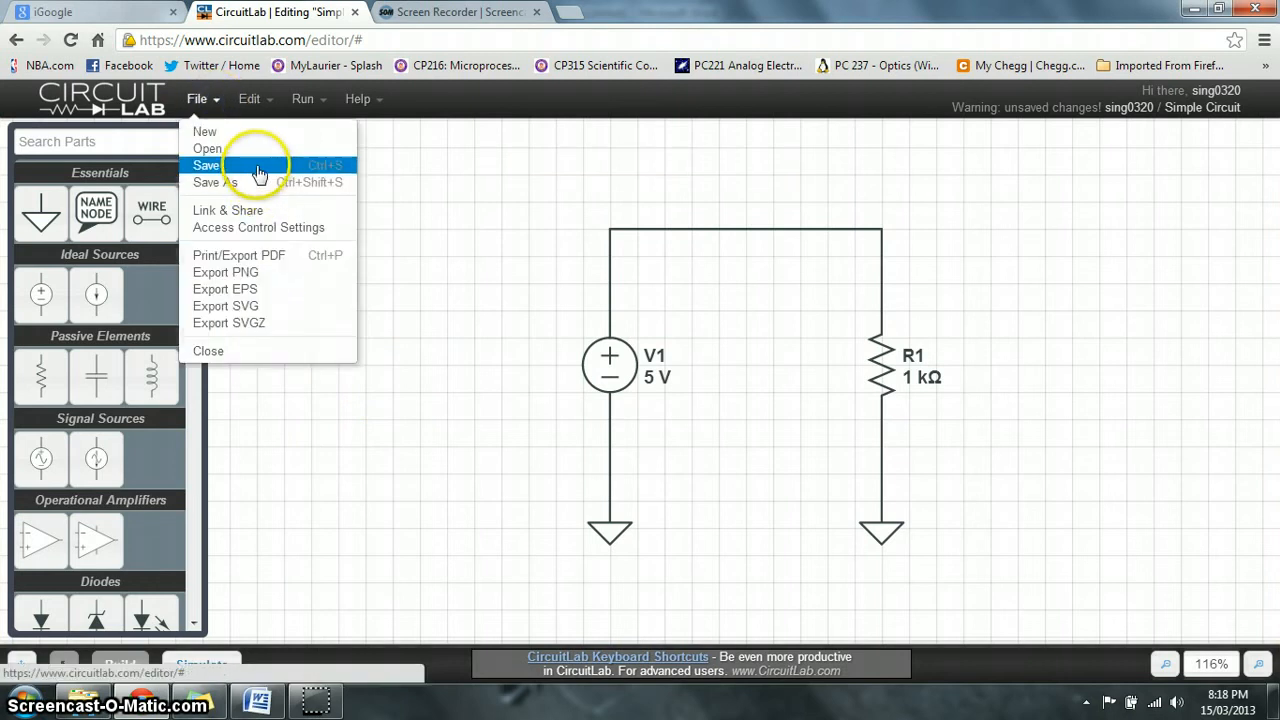
{"action": "left_click", "coordinate": [207, 165]}
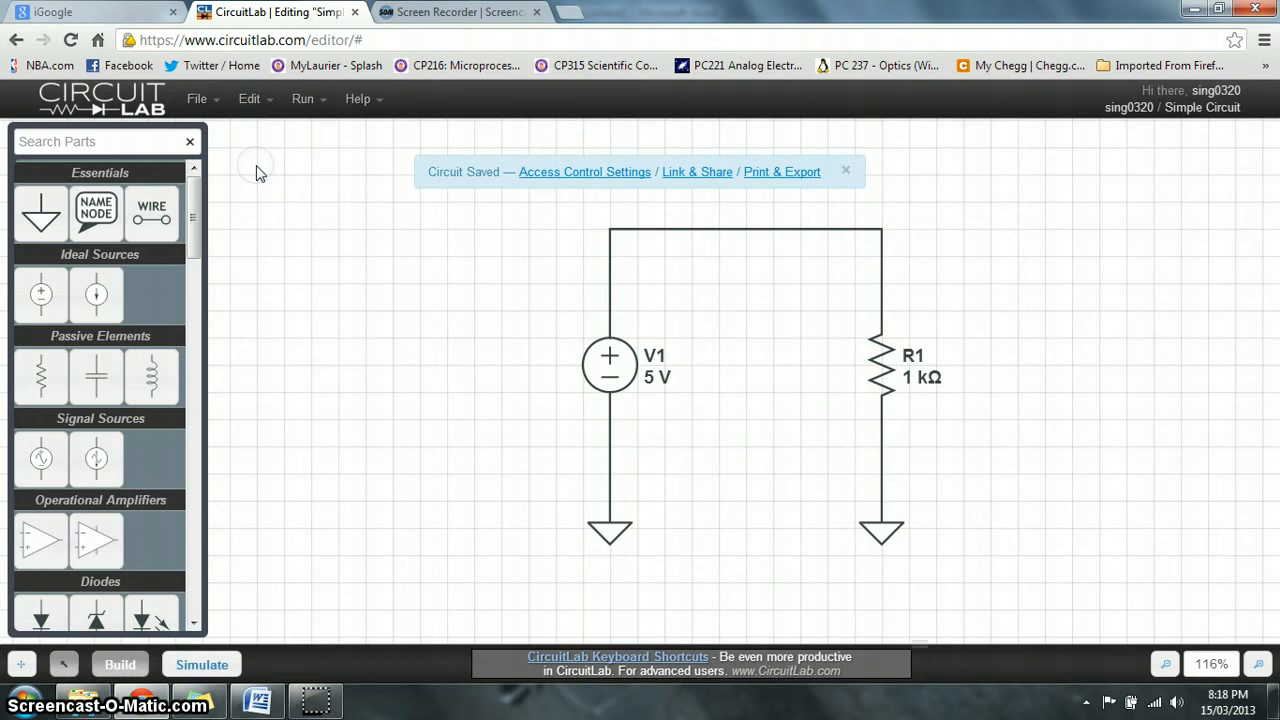
Export the saved circuit as a 1024-pixel-wide PNG image
{"action": "left_click", "coordinate": [197, 98]}
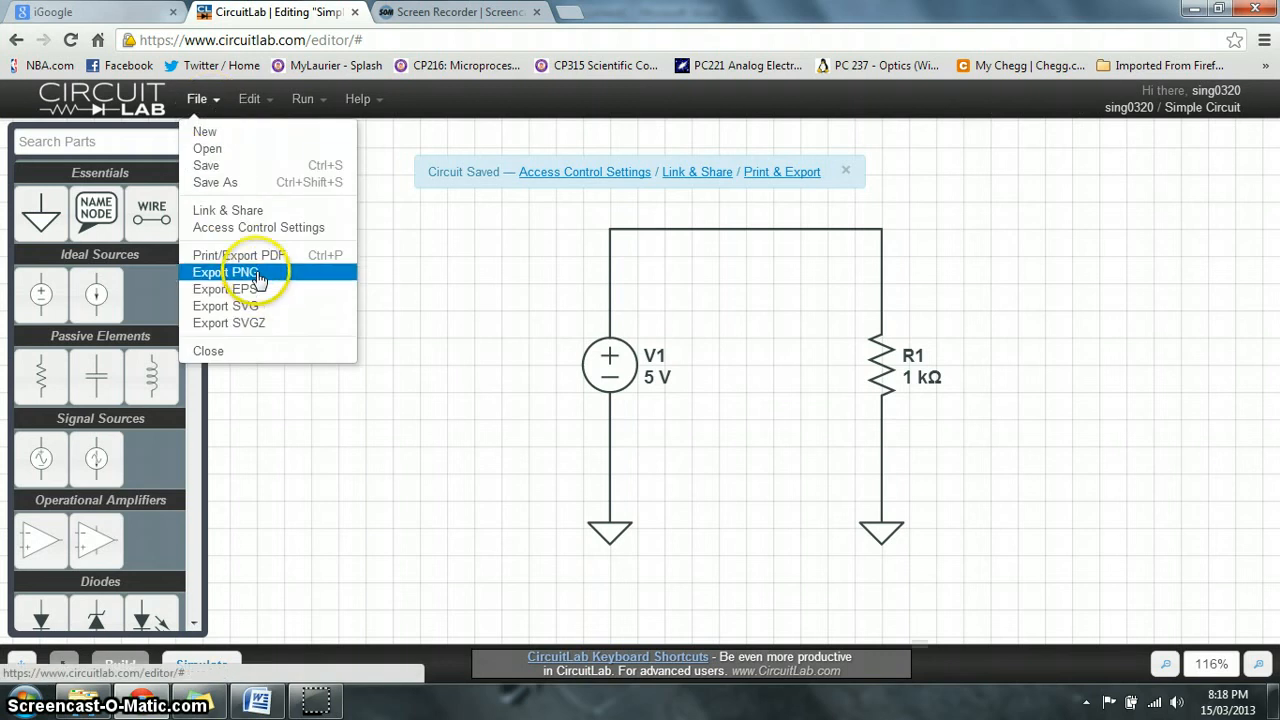
{"action": "left_click", "coordinate": [228, 271]}
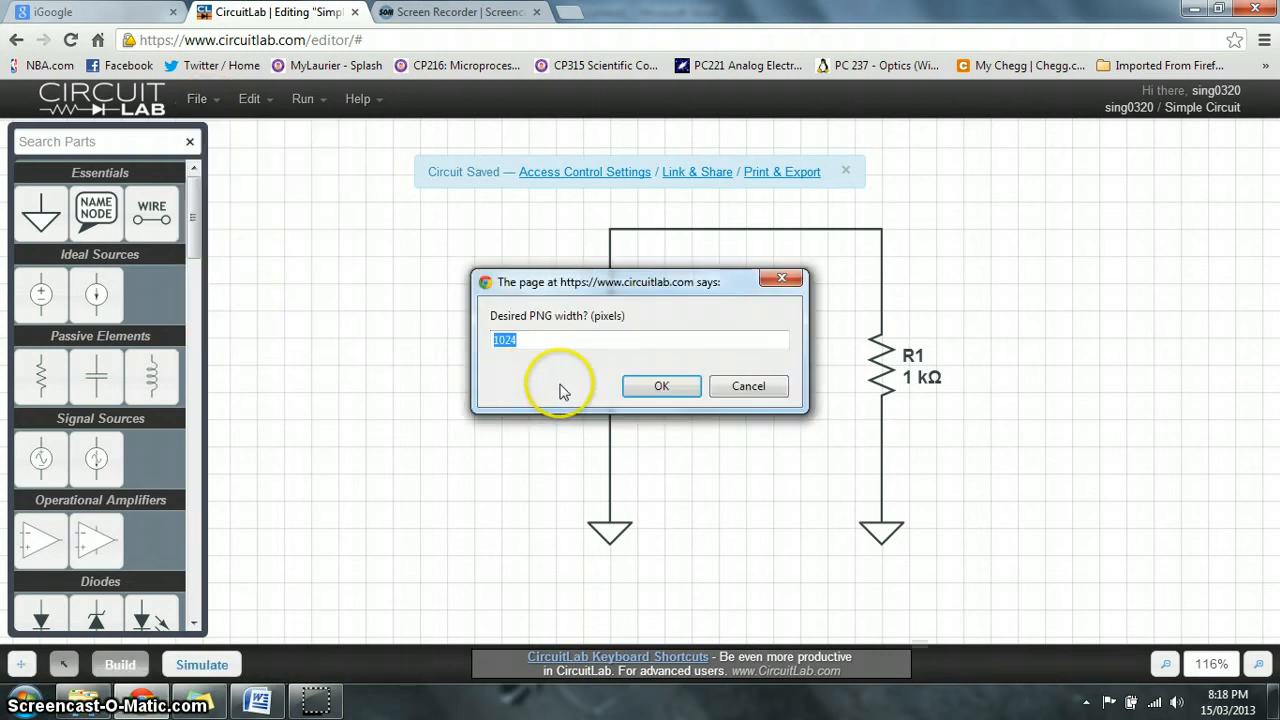
{"action": "mouse_move", "coordinate": [670, 386]}
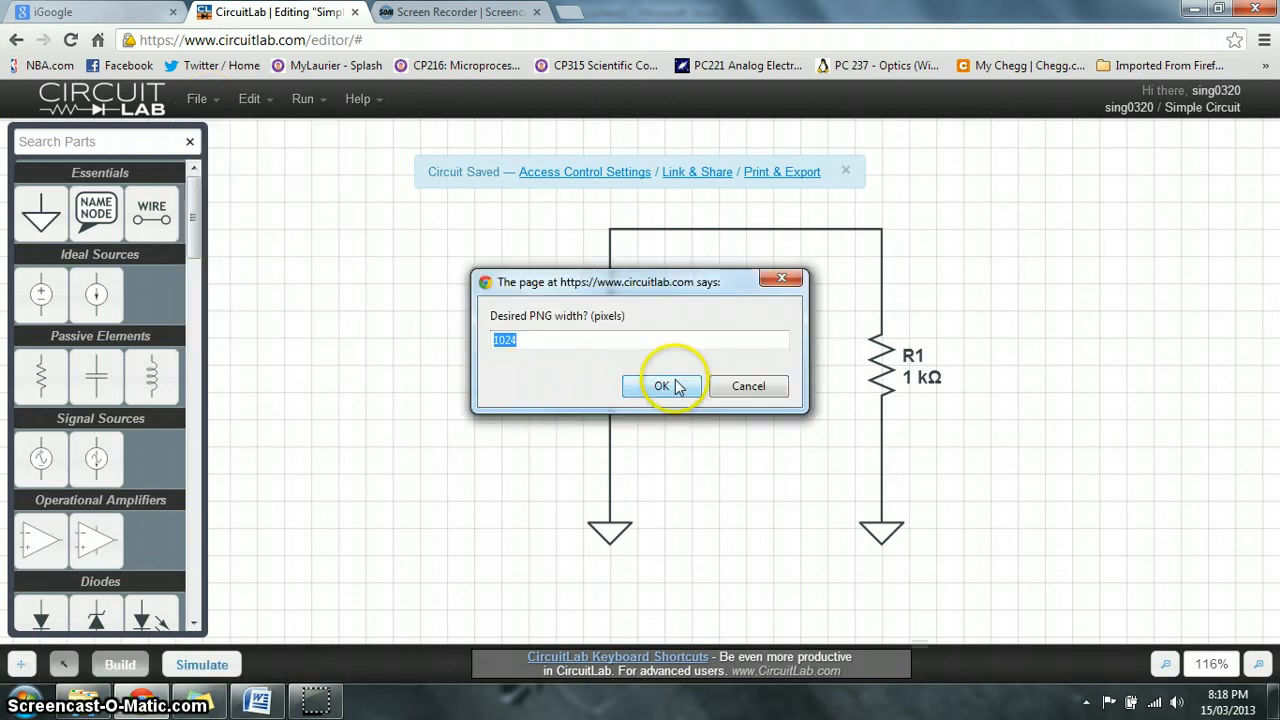
{"action": "left_click", "coordinate": [661, 386]}
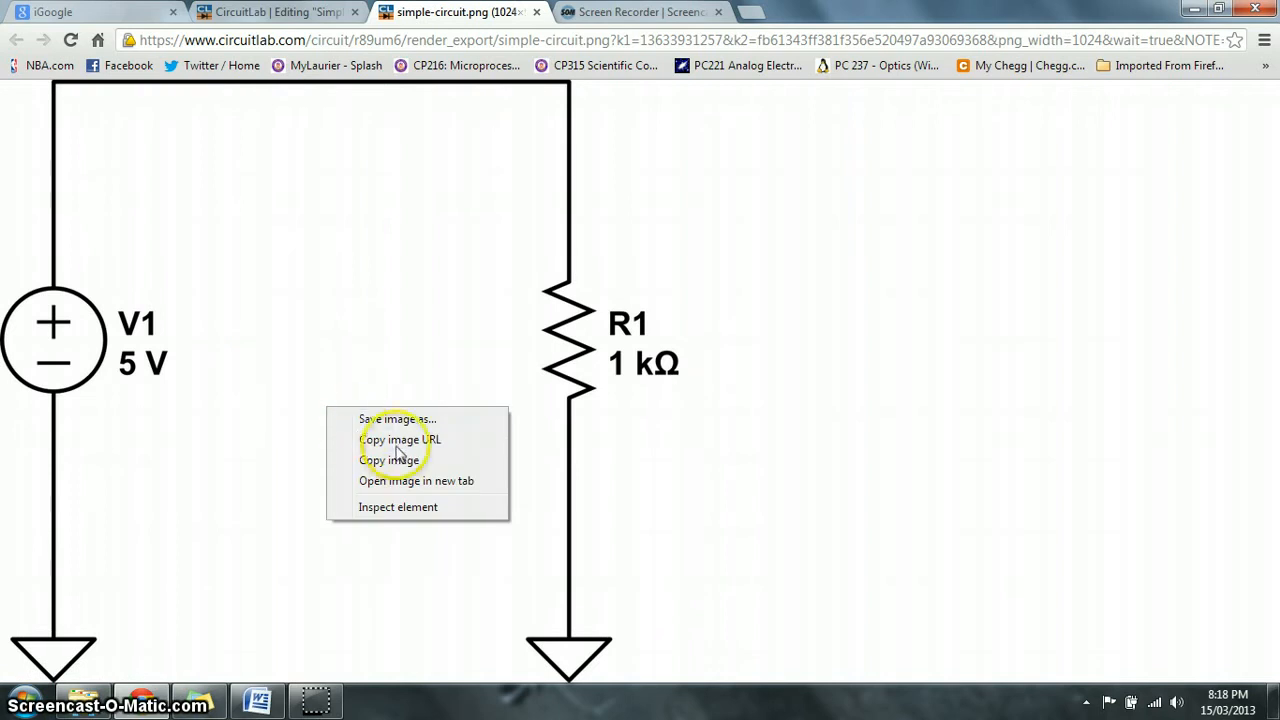
Save the circuit image as Schematic.png in Downloads, then return to the CircuitLab tab
{"action": "left_click", "coordinate": [397, 419]}
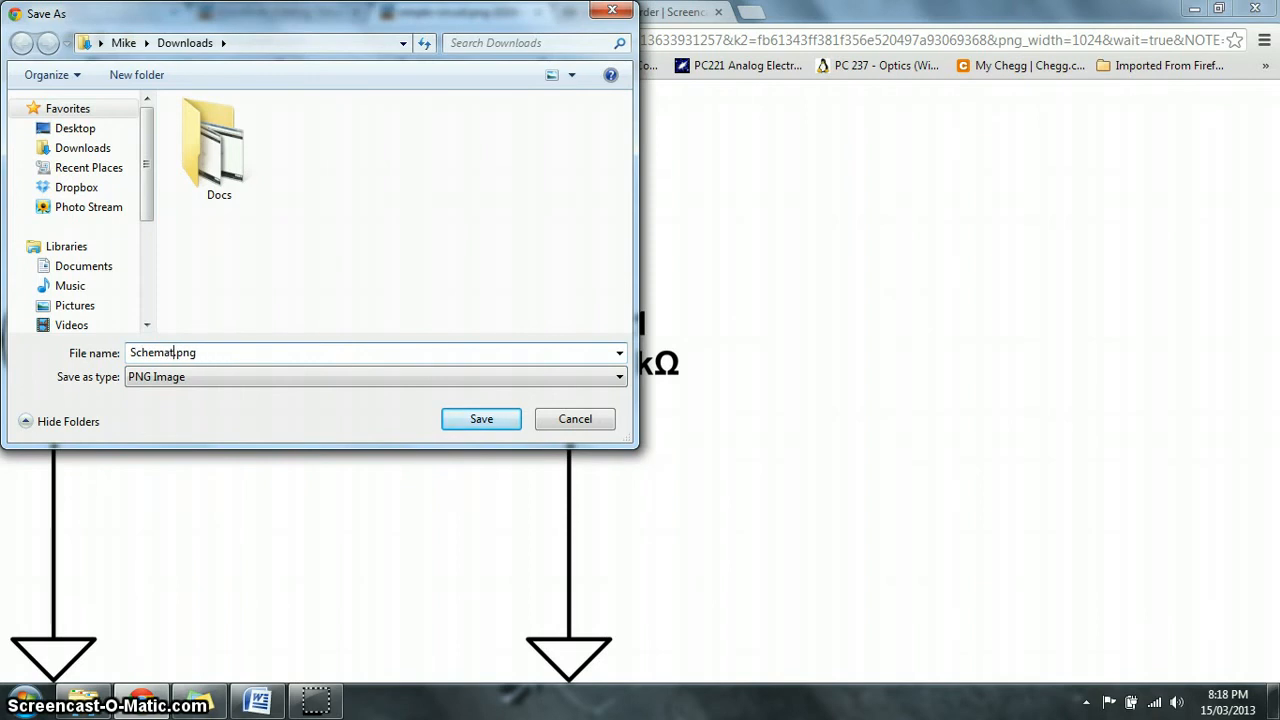
{"action": "left_click", "coordinate": [481, 418]}
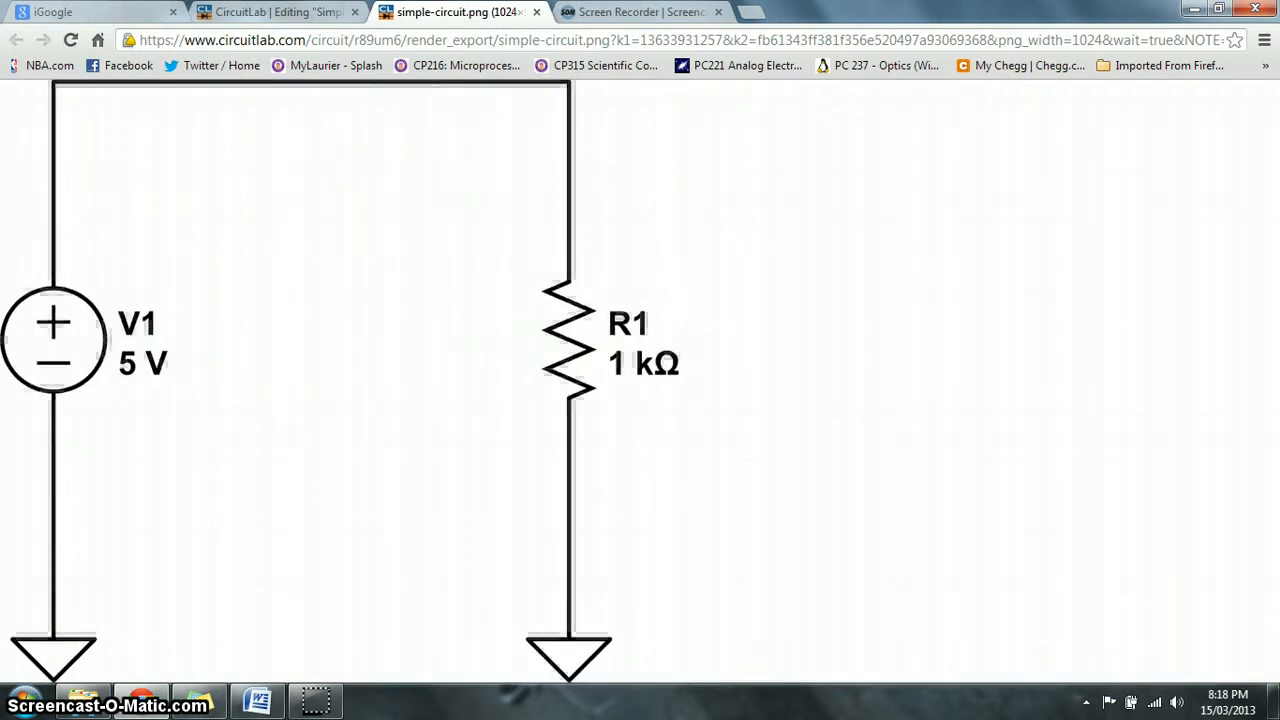
{"action": "left_click", "coordinate": [278, 11]}
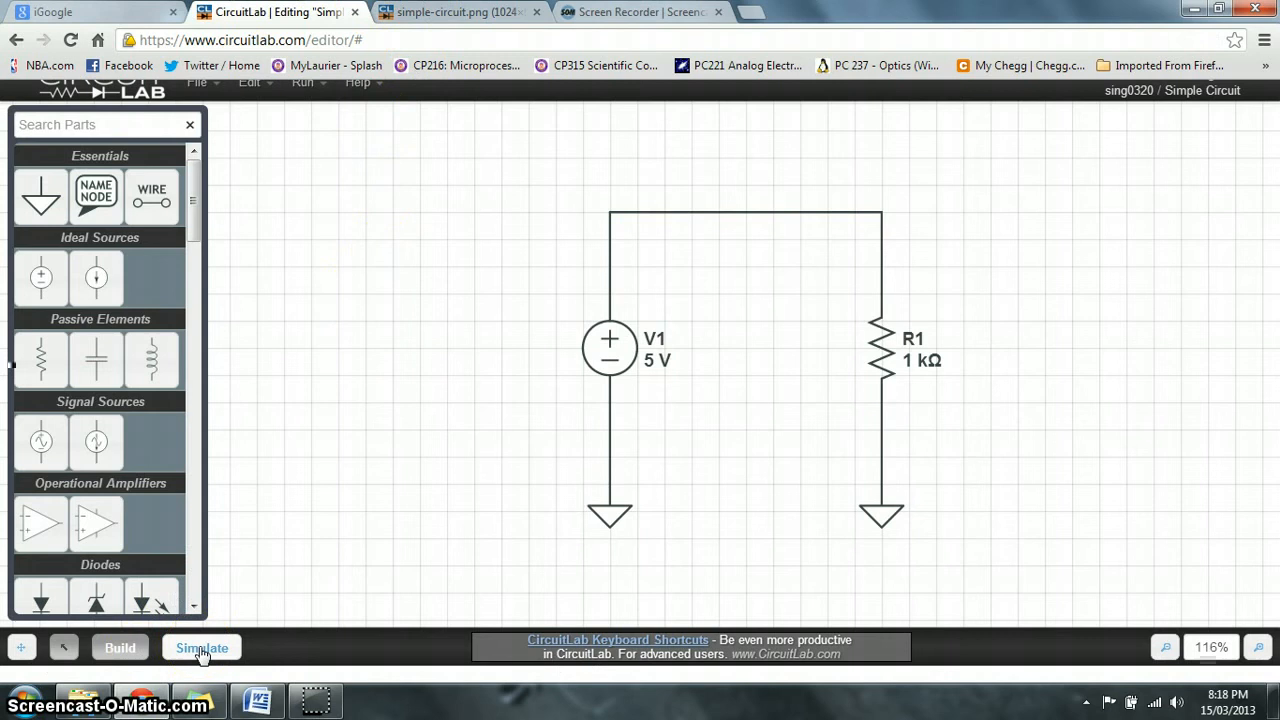
Run a DC sweep of V1.V from -5 to 5 in steps of 1
{"action": "left_click", "coordinate": [201, 647]}
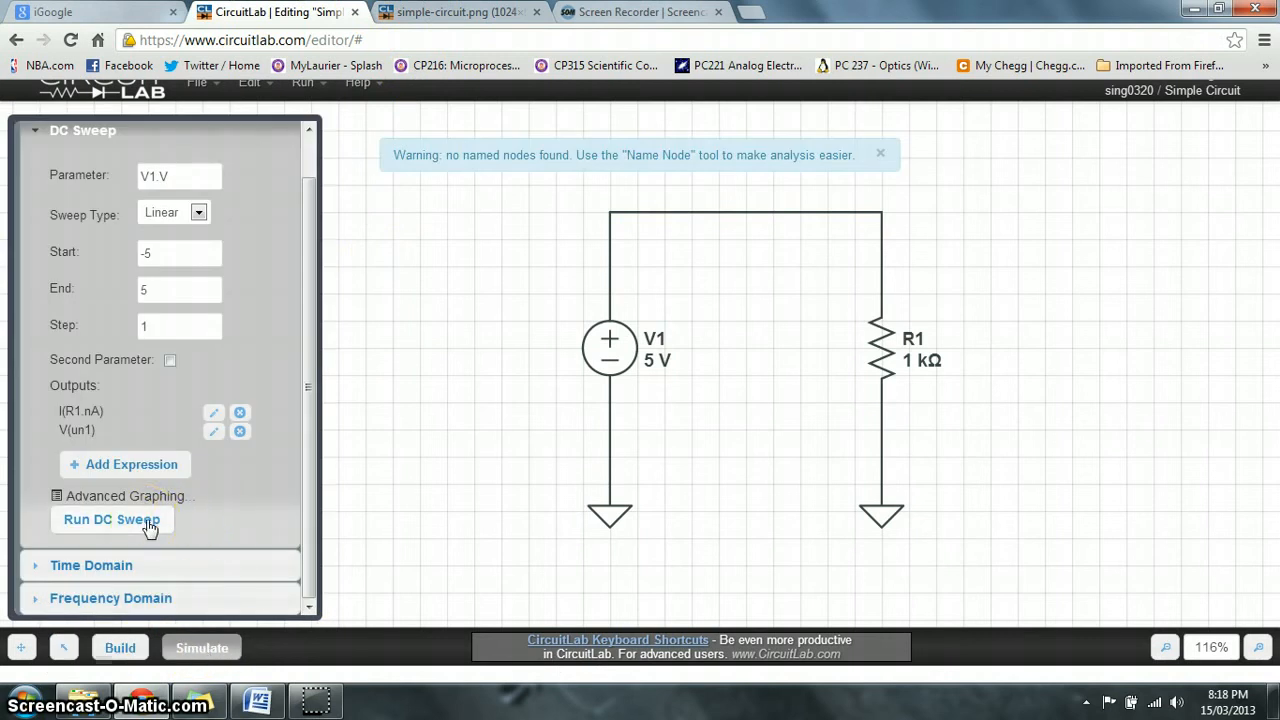
{"action": "left_click", "coordinate": [111, 519]}
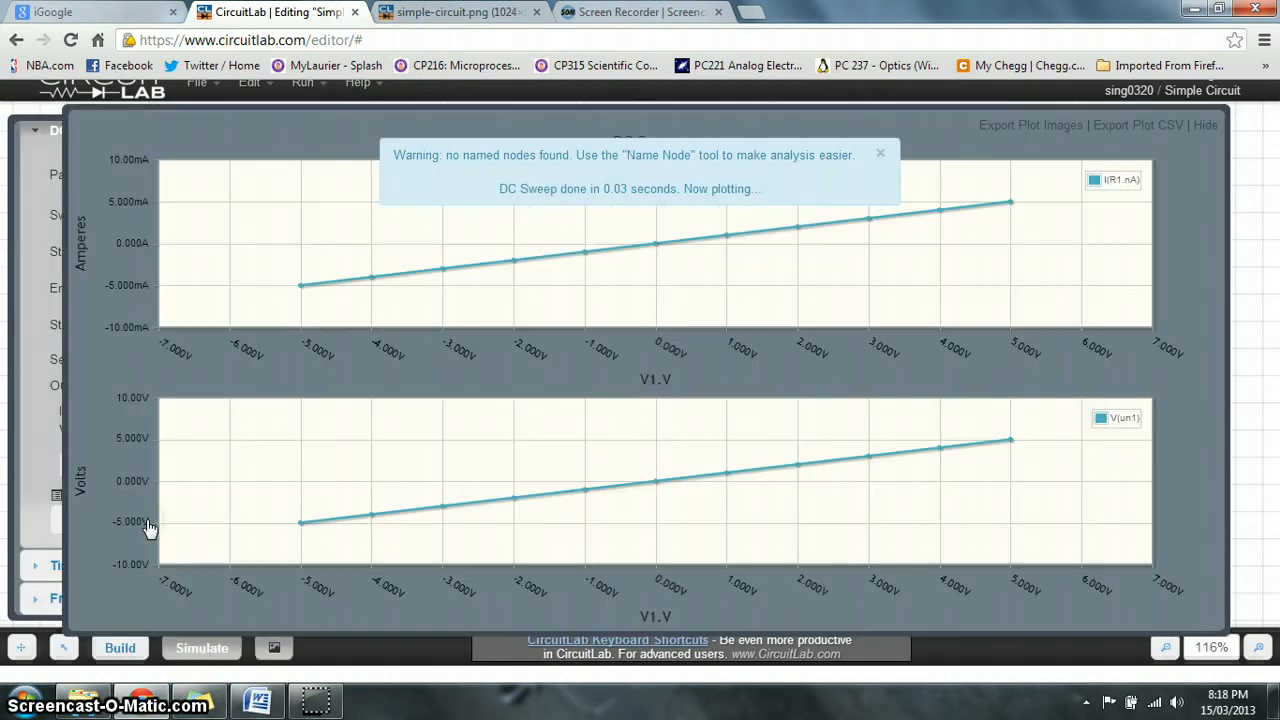
{"action": "mouse_move", "coordinate": [1188, 270]}
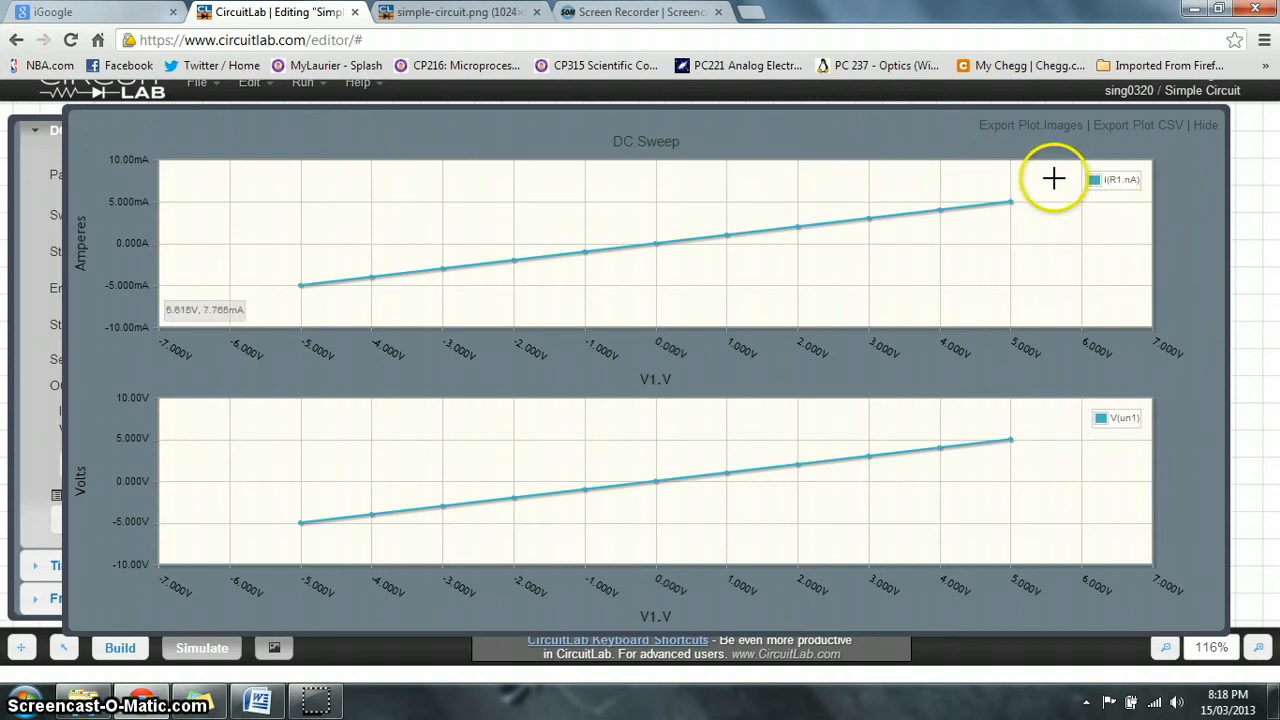
{"action": "mouse_move", "coordinate": [1022, 202]}
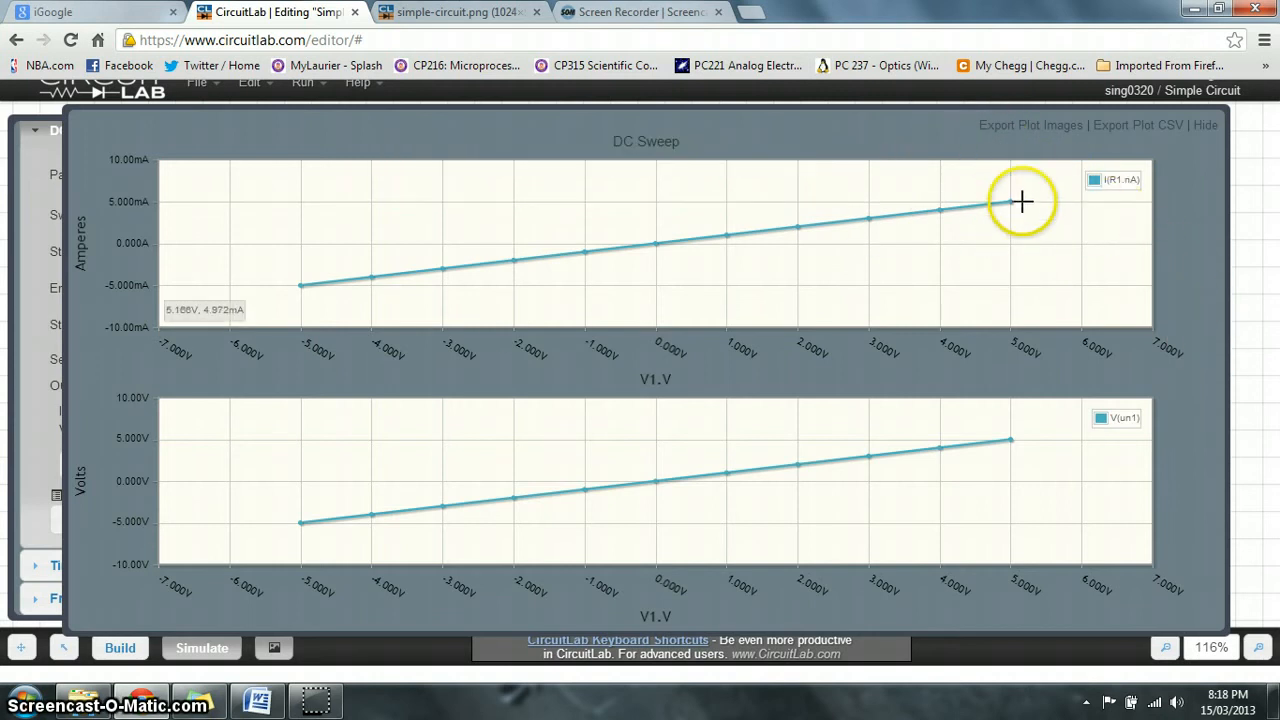
{"action": "mouse_move", "coordinate": [1013, 125]}
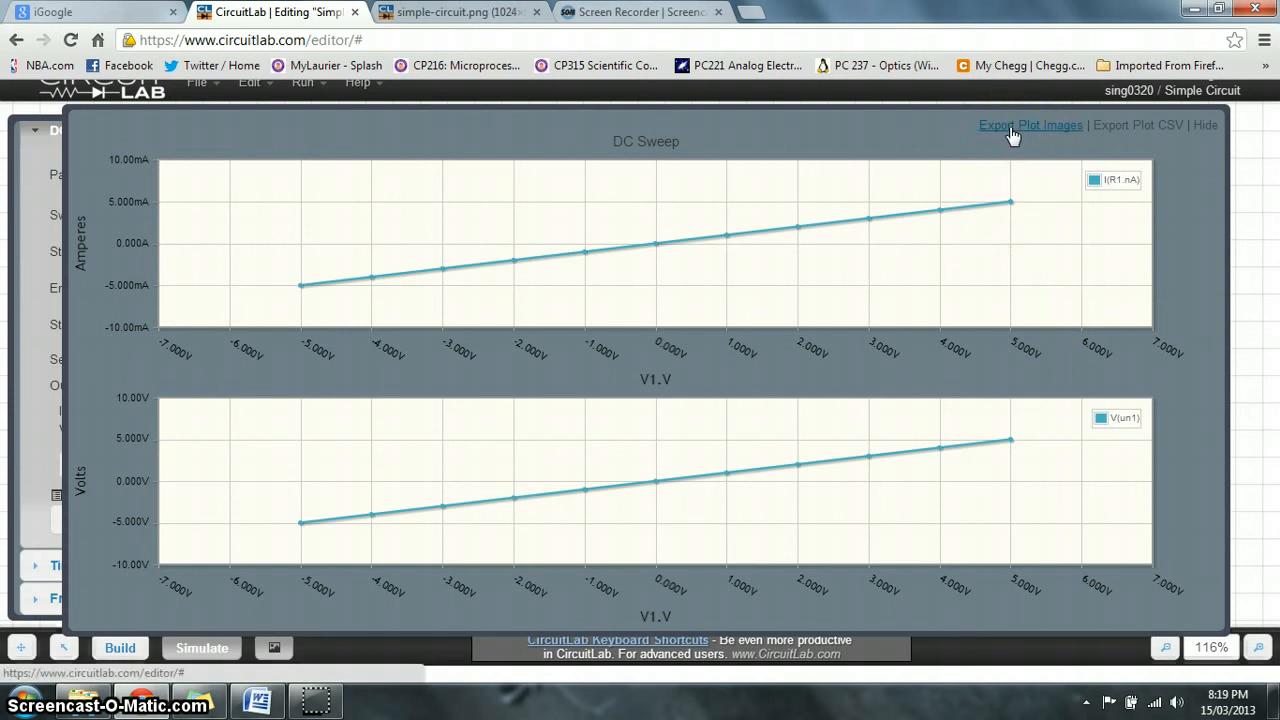
Open the sweep plots as images and save the current plot as 'Current V.S. Voltage.png'
{"action": "left_click", "coordinate": [1030, 125]}
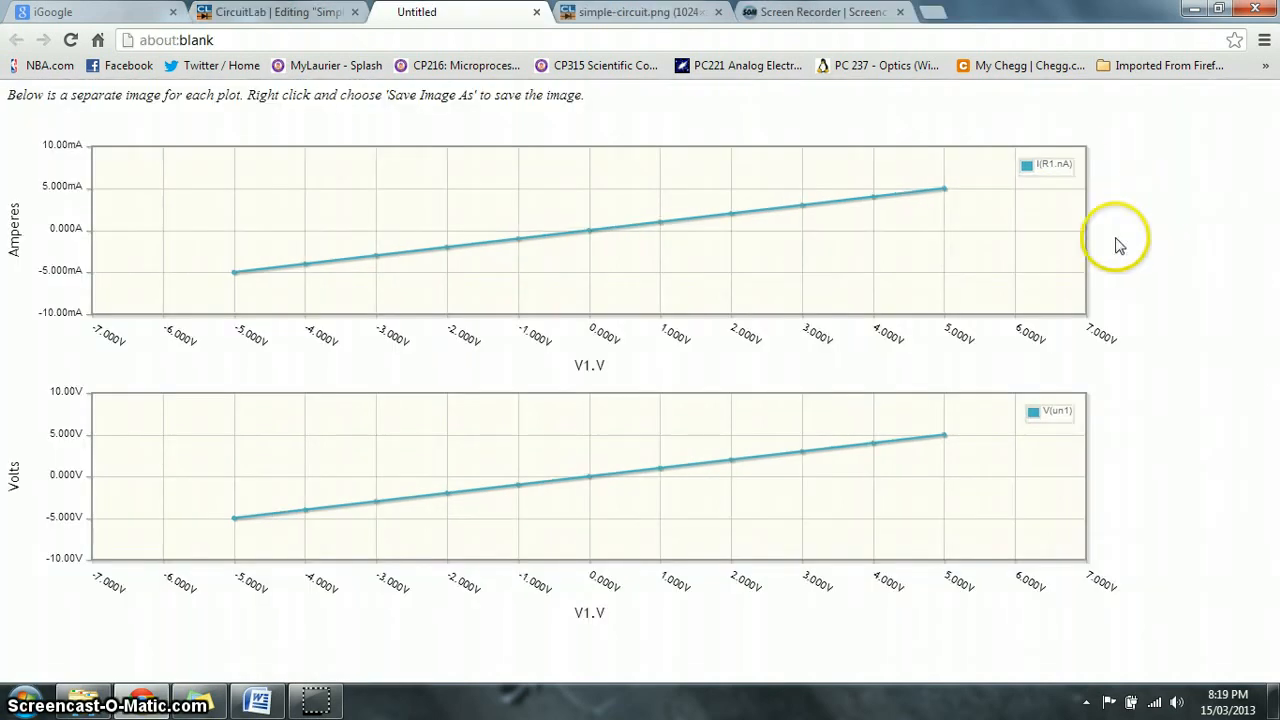
{"action": "mouse_move", "coordinate": [1187, 374]}
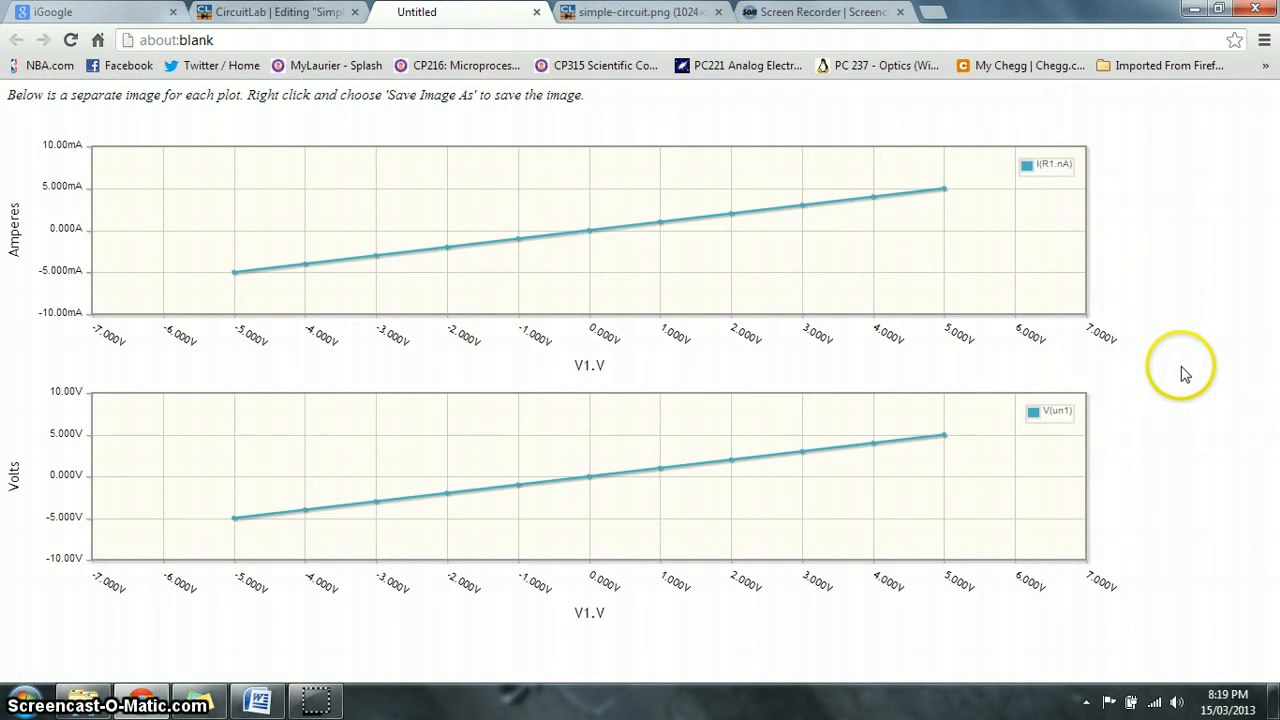
{"action": "mouse_move", "coordinate": [223, 290]}
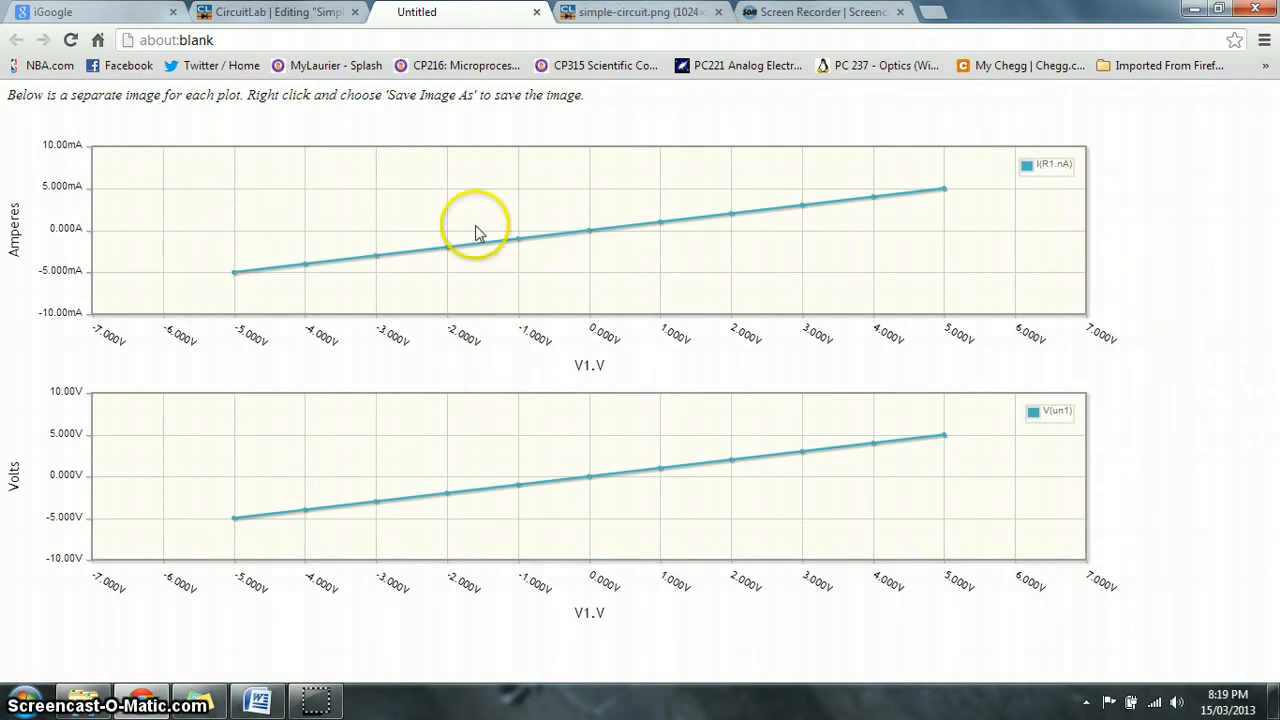
{"action": "mouse_move", "coordinate": [508, 213]}
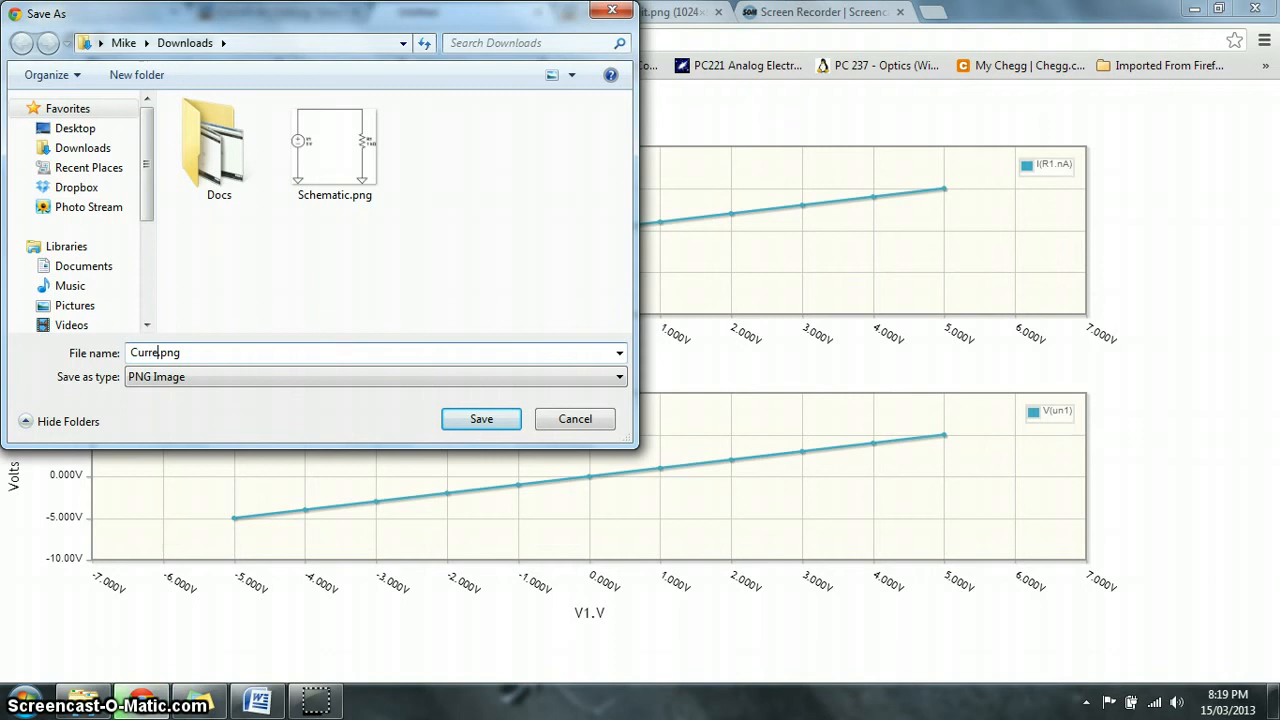
{"action": "type", "text": "Current V.S."}
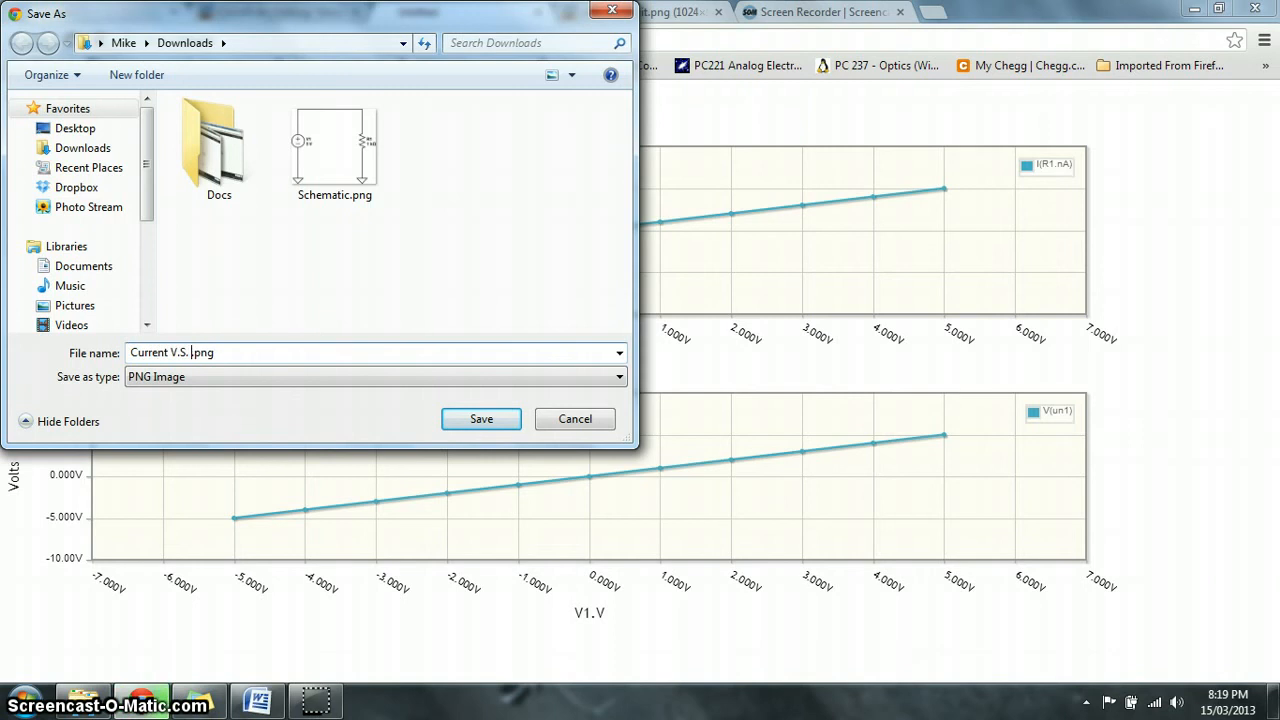
{"action": "type", "text": "Voltage"}
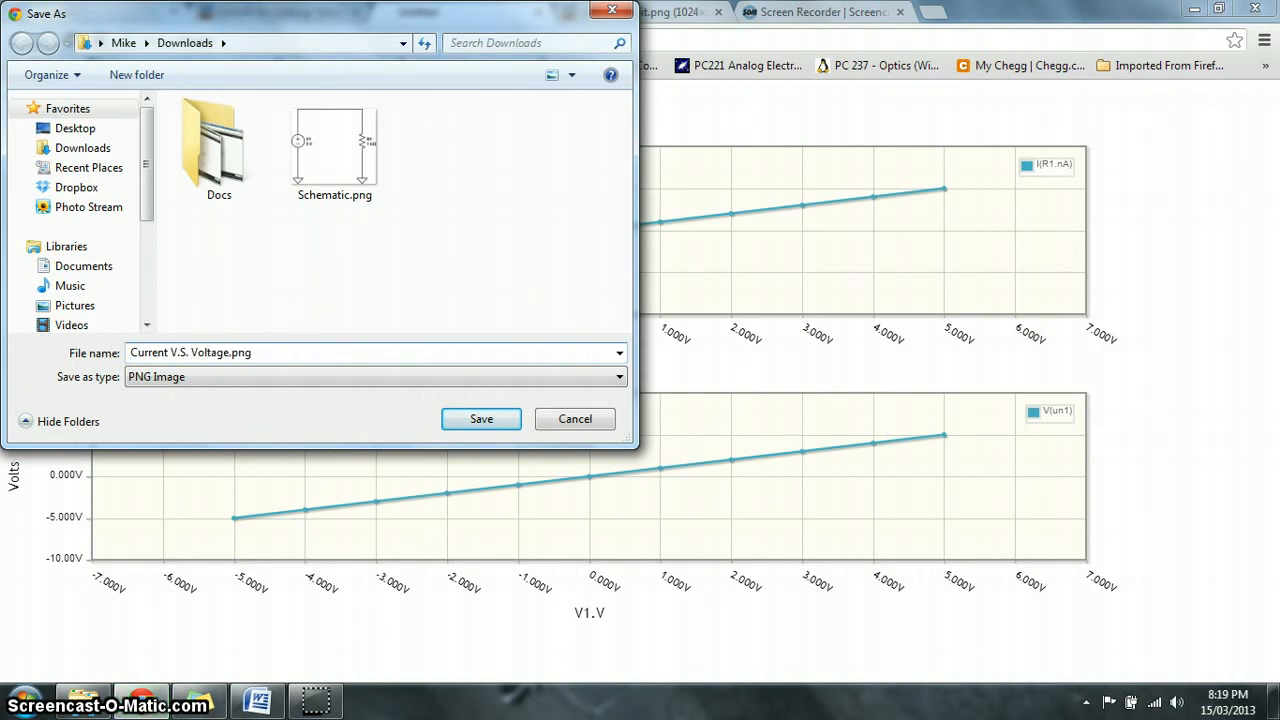
{"action": "left_click", "coordinate": [481, 419]}
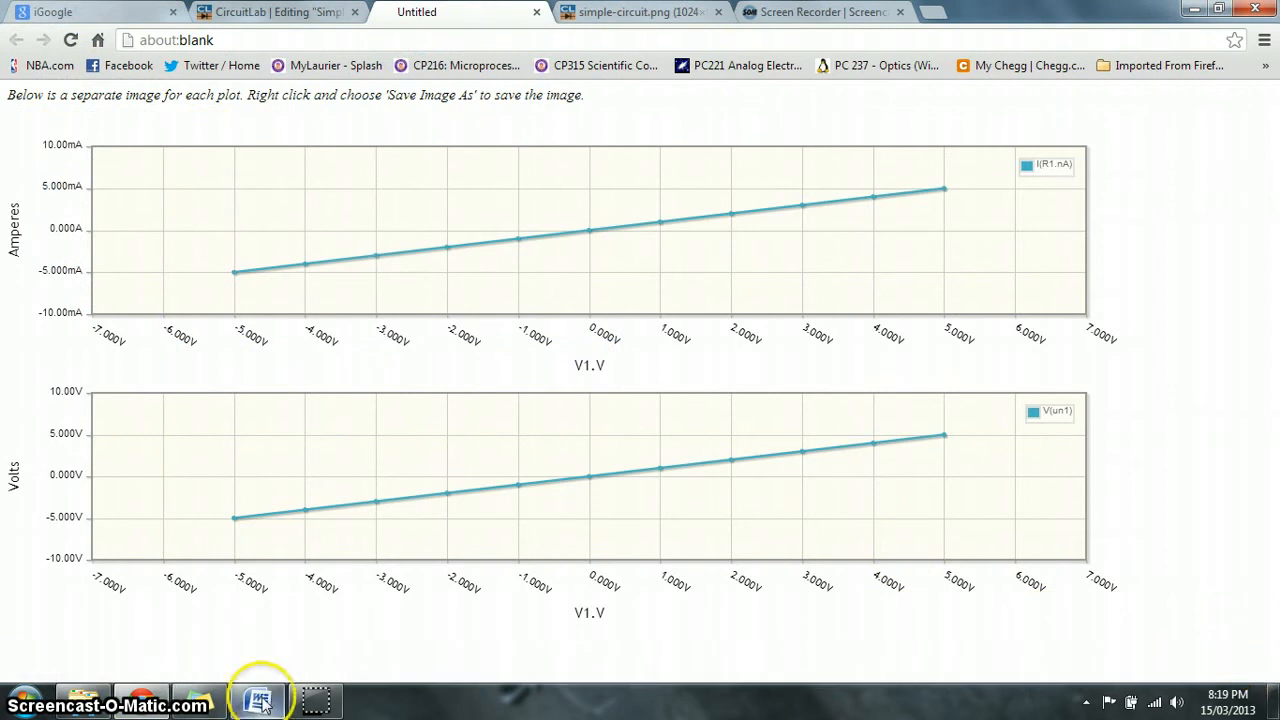
{"action": "mouse_move", "coordinate": [258, 698]}
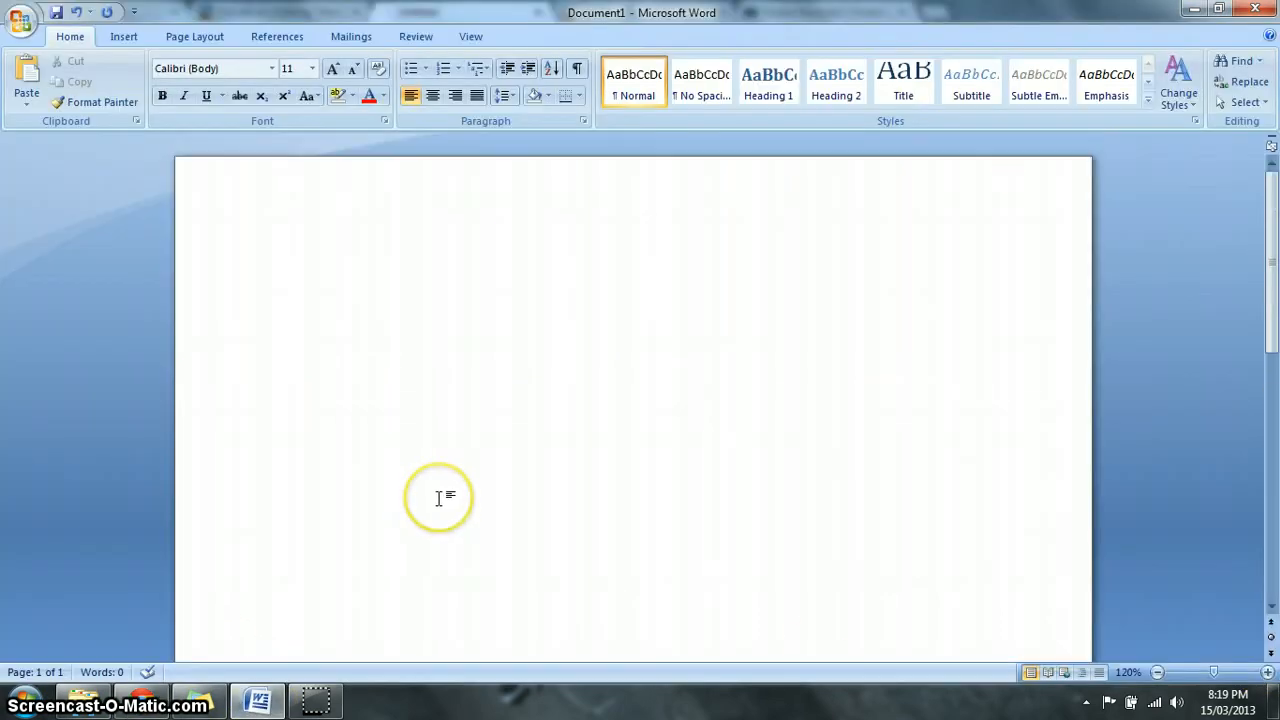
{"action": "mouse_move", "coordinate": [123, 36]}
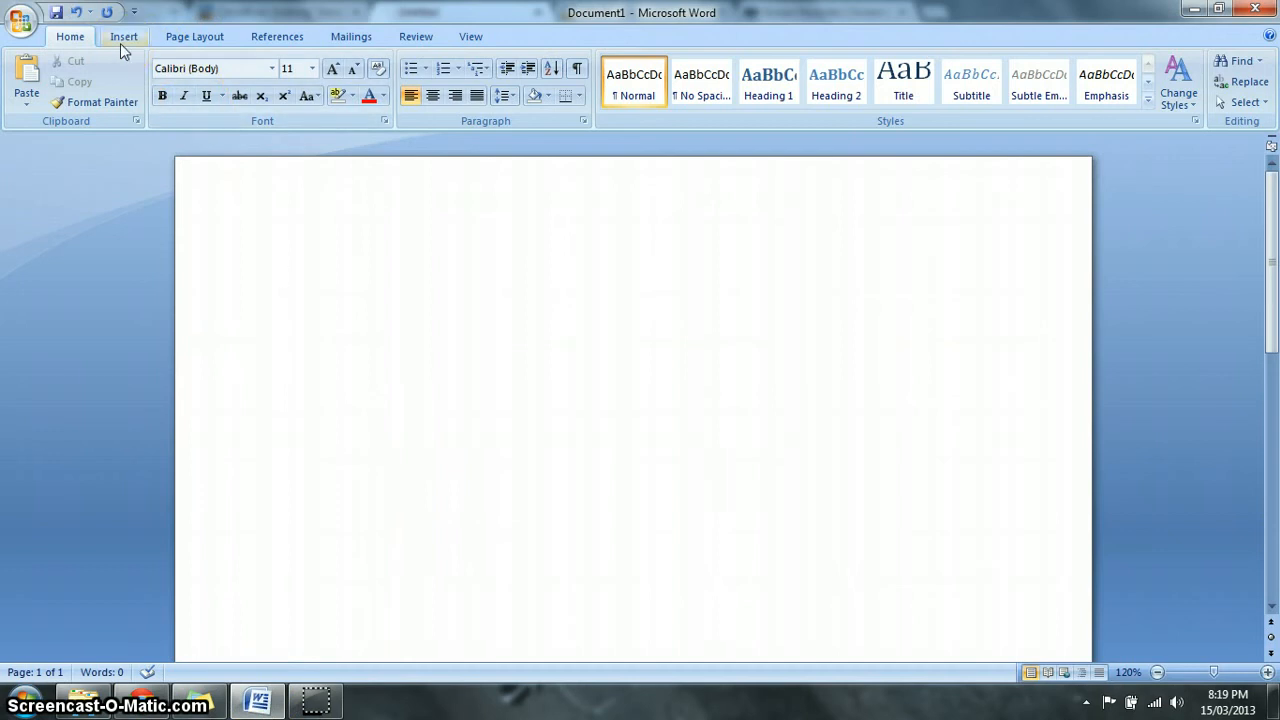
Insert the Schematic.png picture into the blank Word document
{"action": "left_click", "coordinate": [283, 275]}
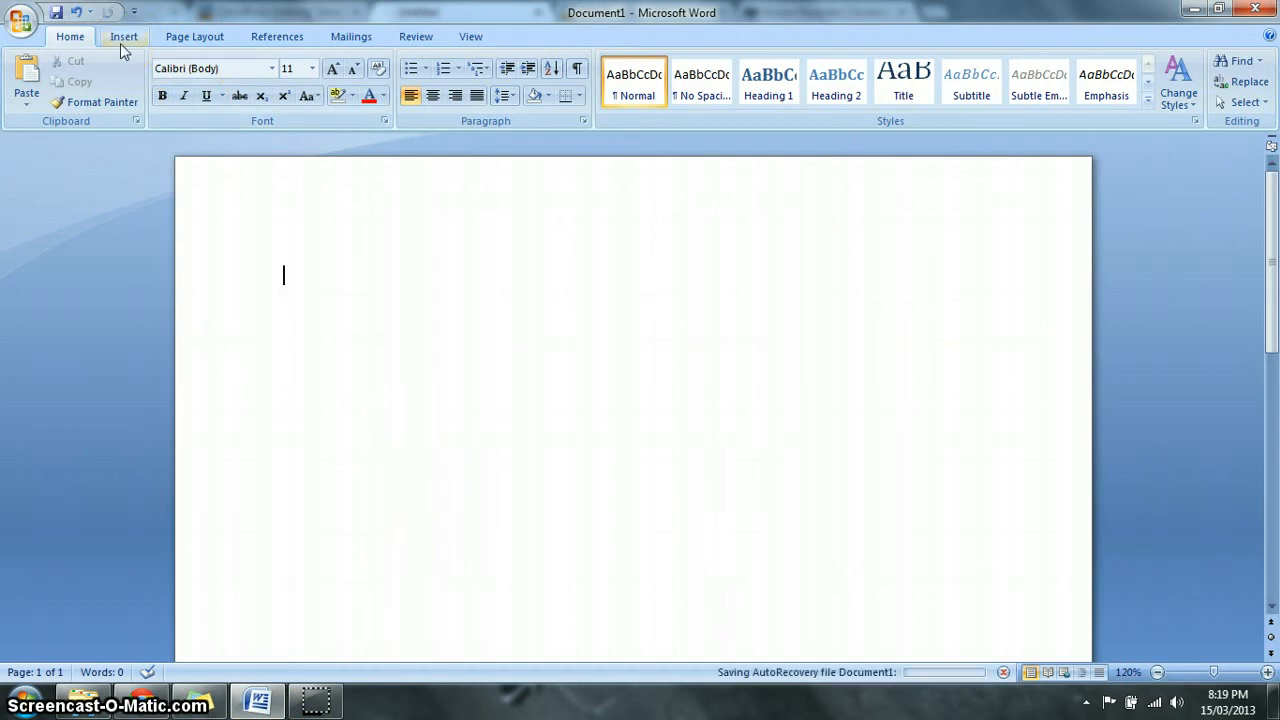
{"action": "left_click", "coordinate": [123, 36]}
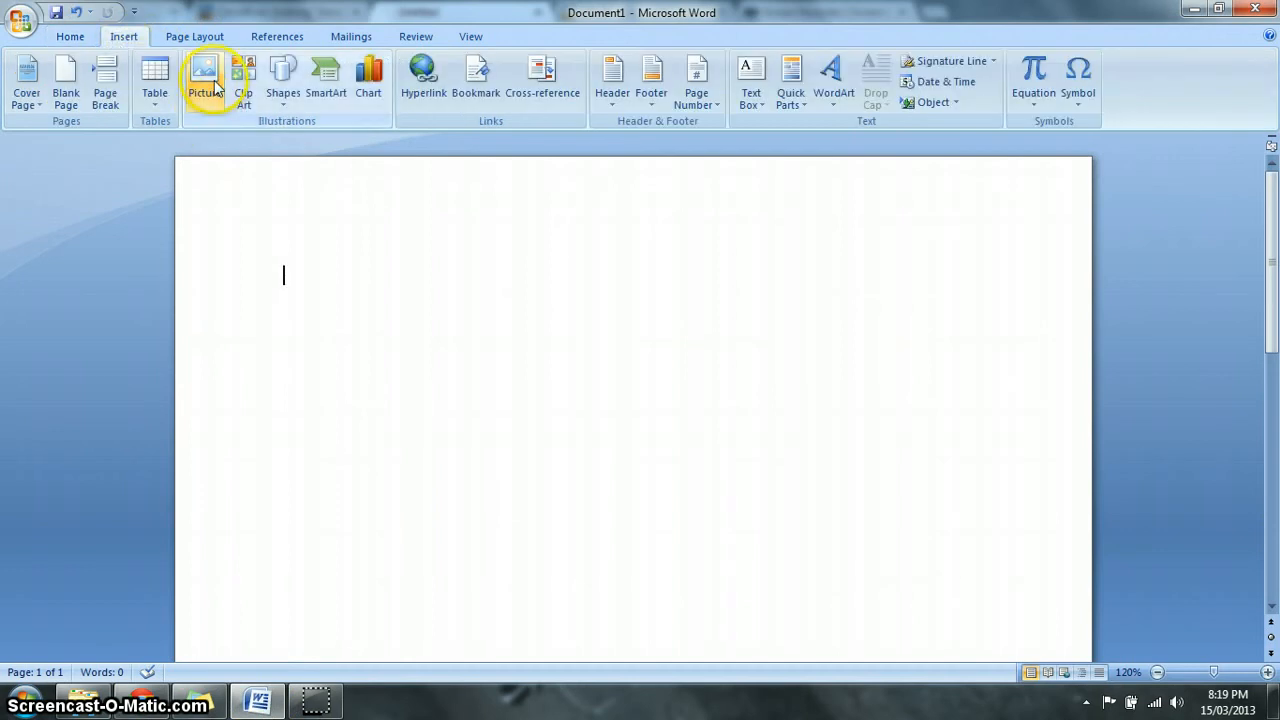
{"action": "left_click", "coordinate": [204, 75]}
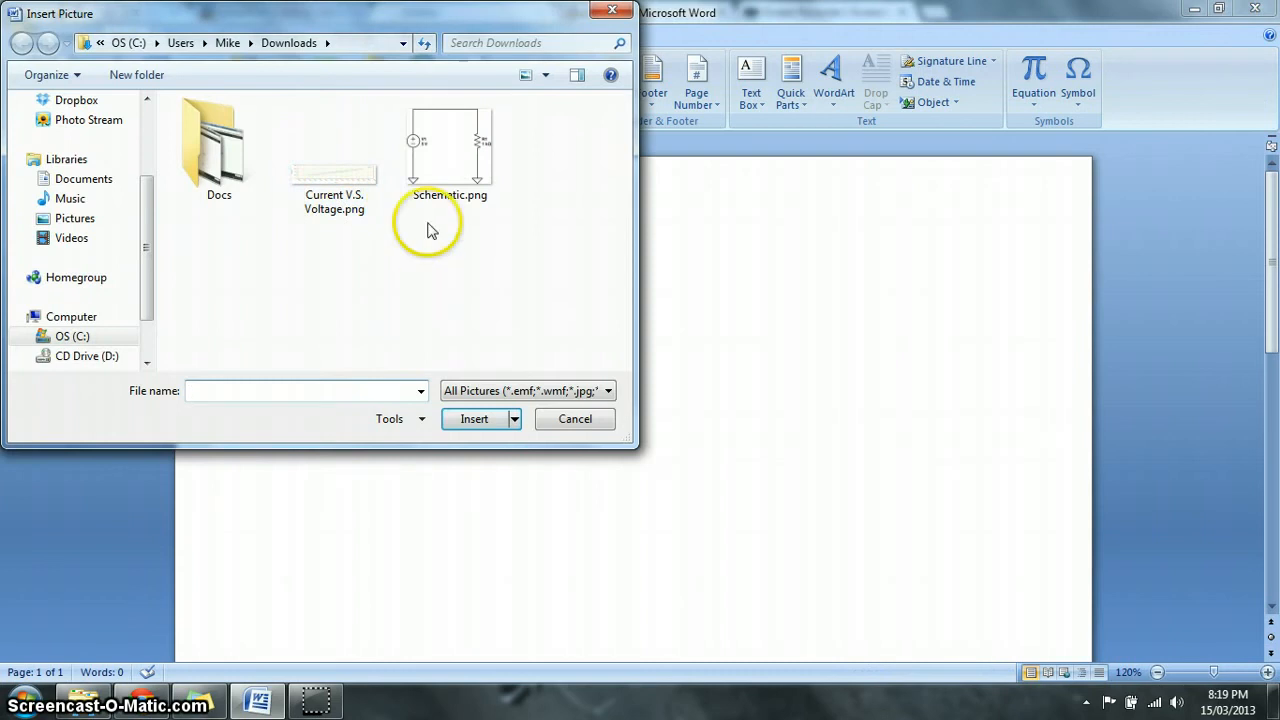
{"action": "left_click", "coordinate": [449, 150]}
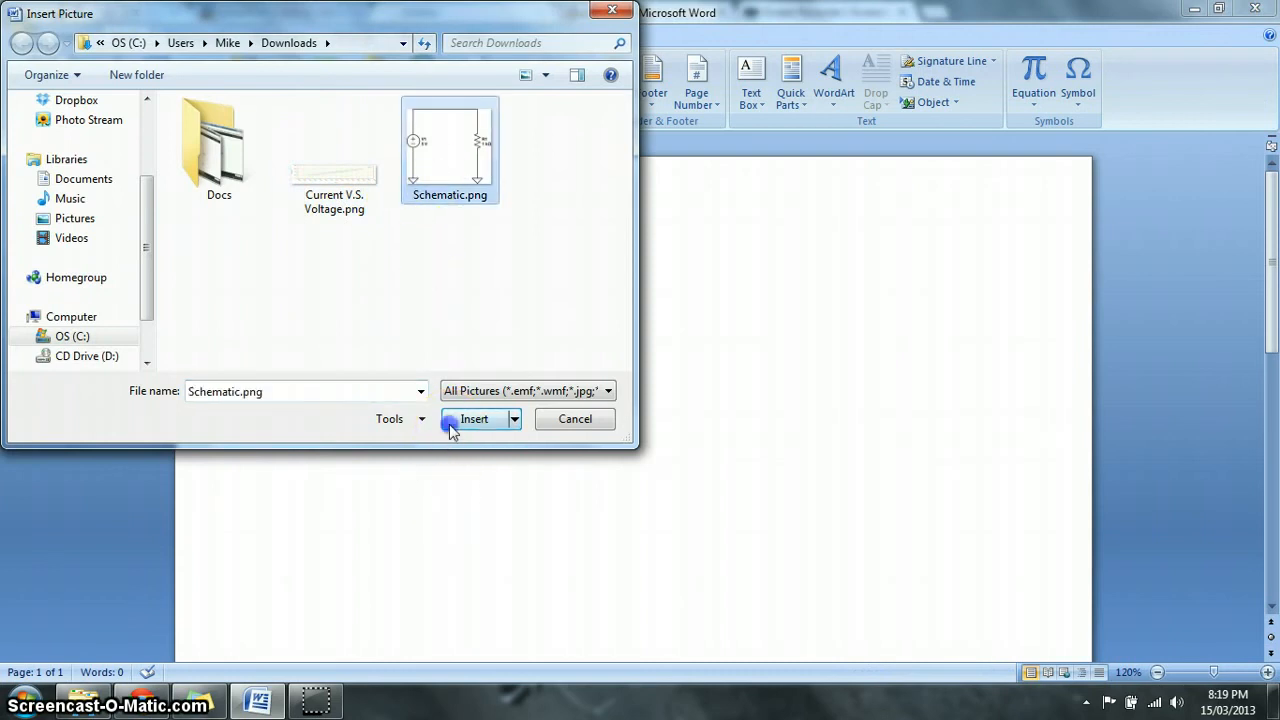
{"action": "left_click", "coordinate": [473, 418]}
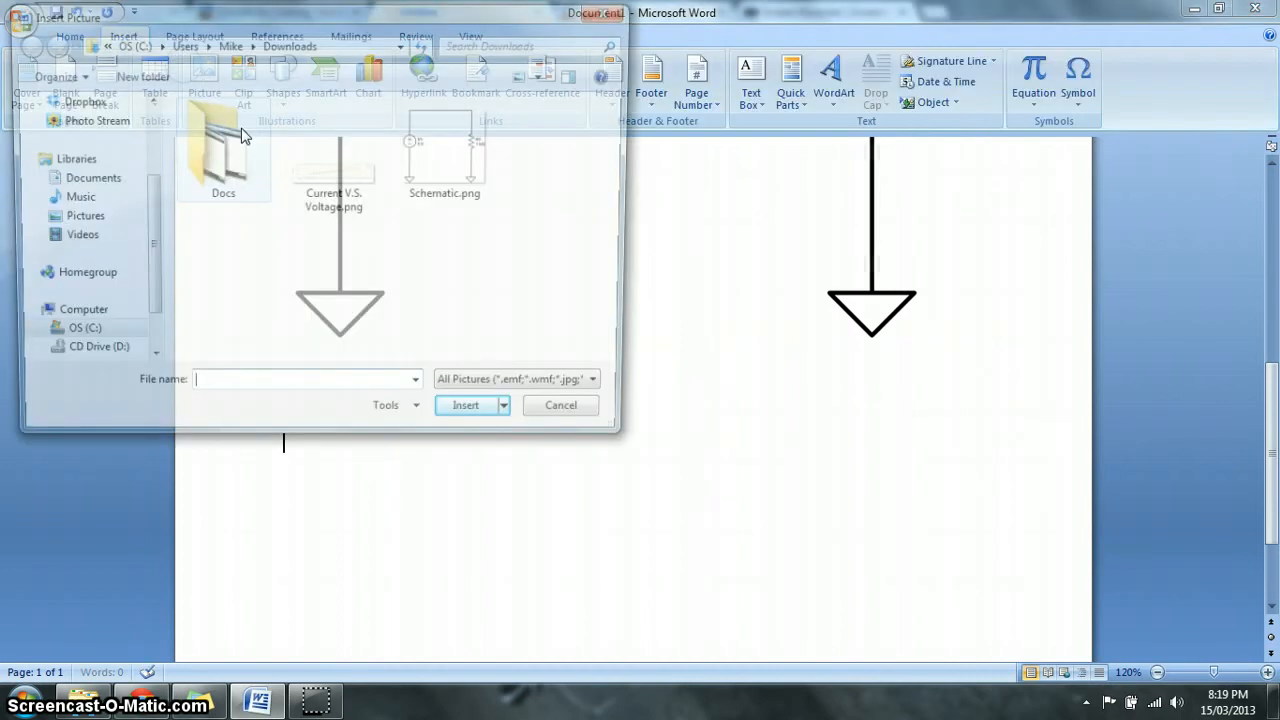
Insert the Current V.S. Voltage.png plot picture into the document
{"action": "left_click", "coordinate": [334, 150]}
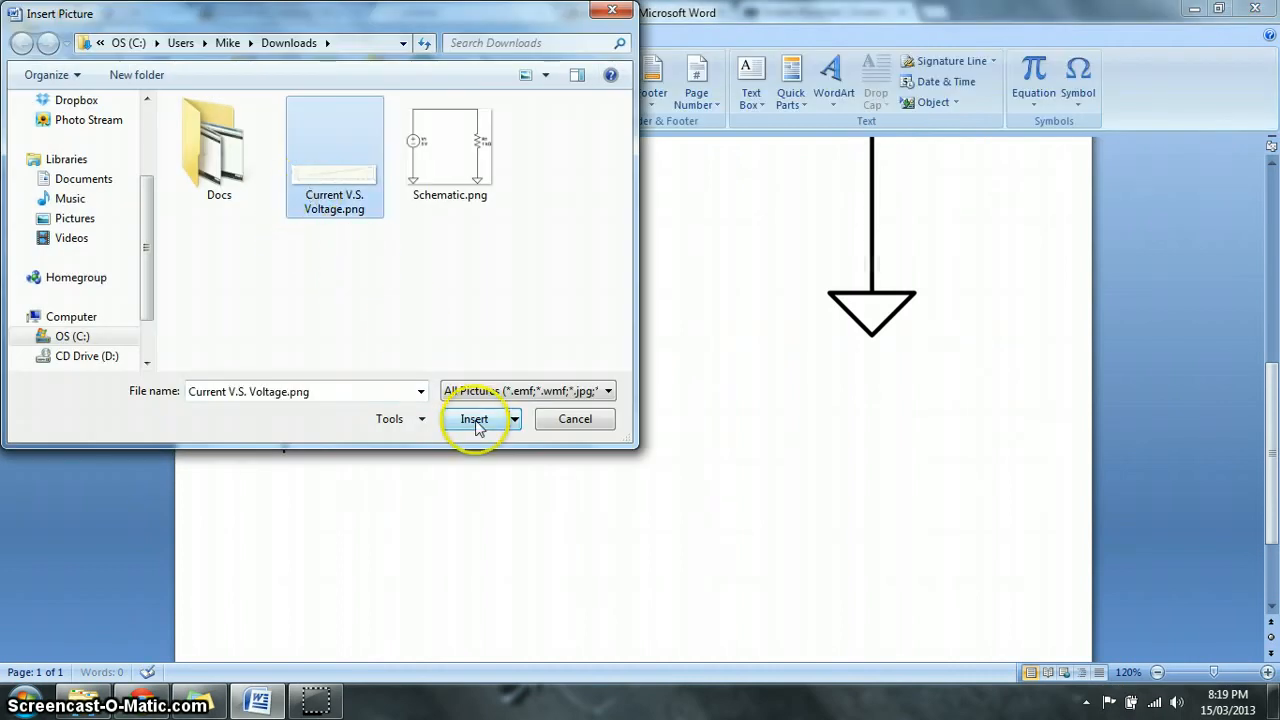
{"action": "left_click", "coordinate": [473, 419]}
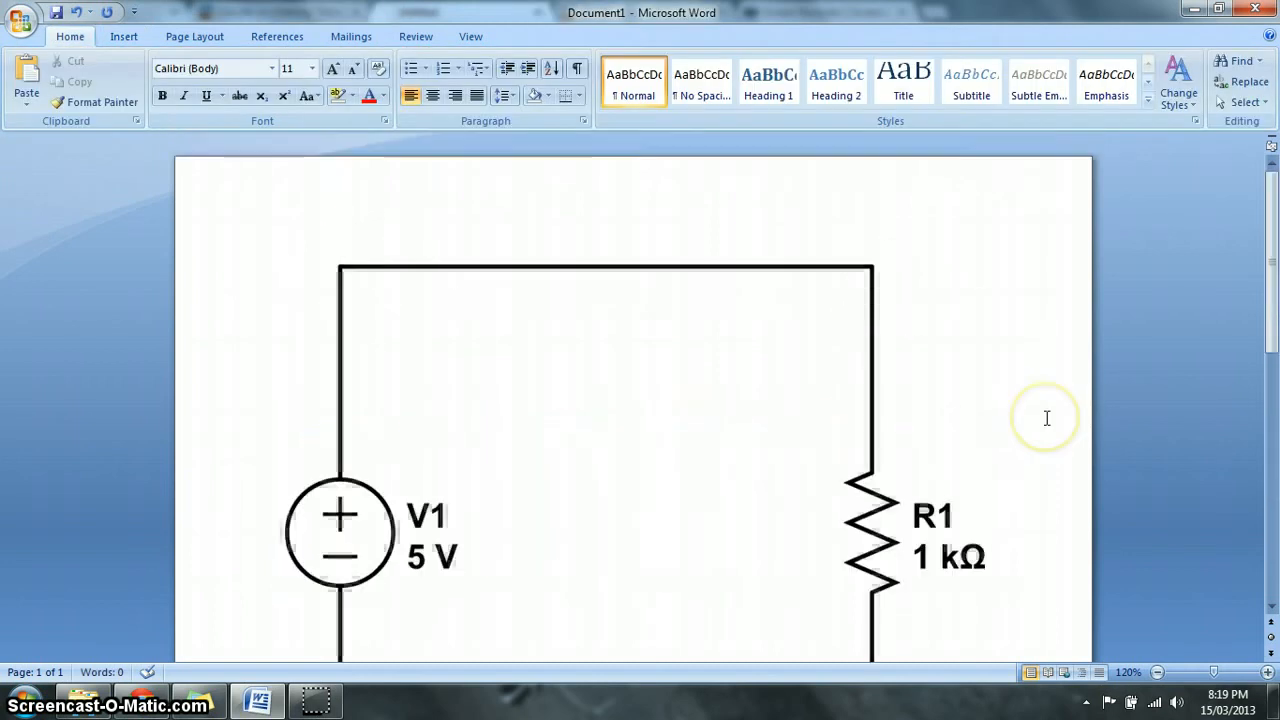
{"action": "scroll", "scroll_direction": "down", "scroll_amount": 3}
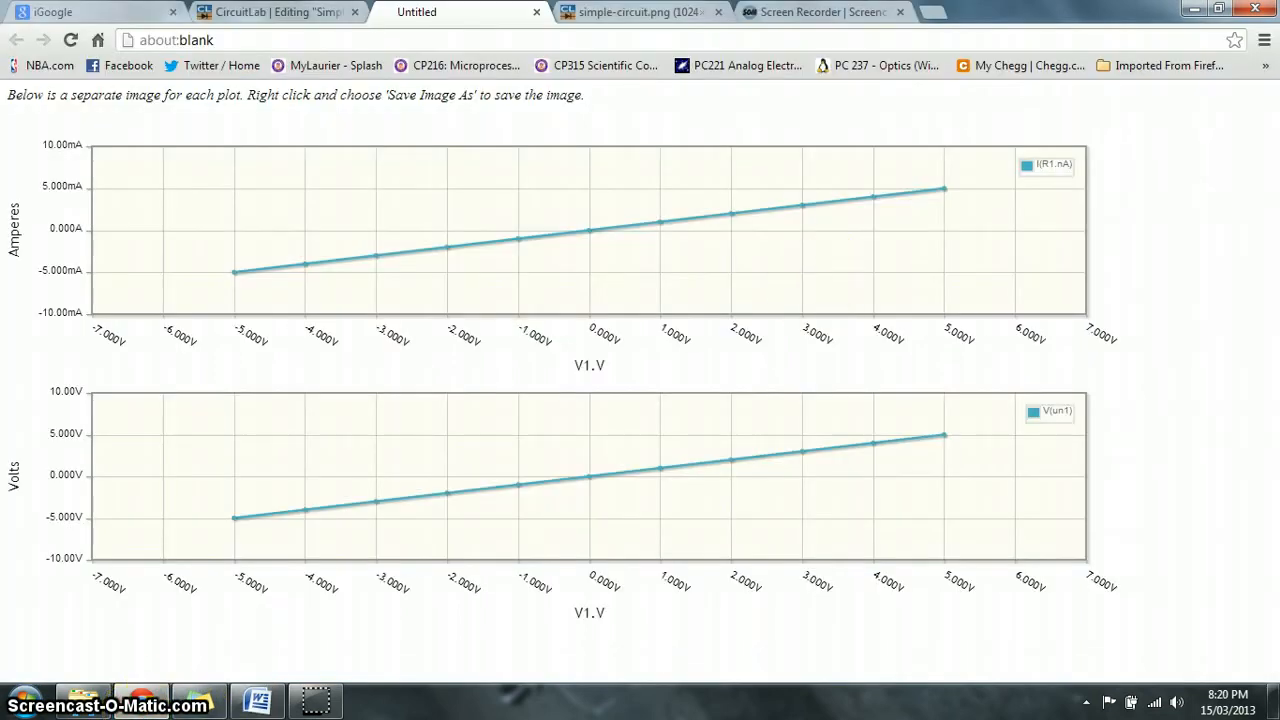
Back in CircuitLab, hide the sweep results and rerun the DC sweep
{"action": "left_click", "coordinate": [278, 12]}
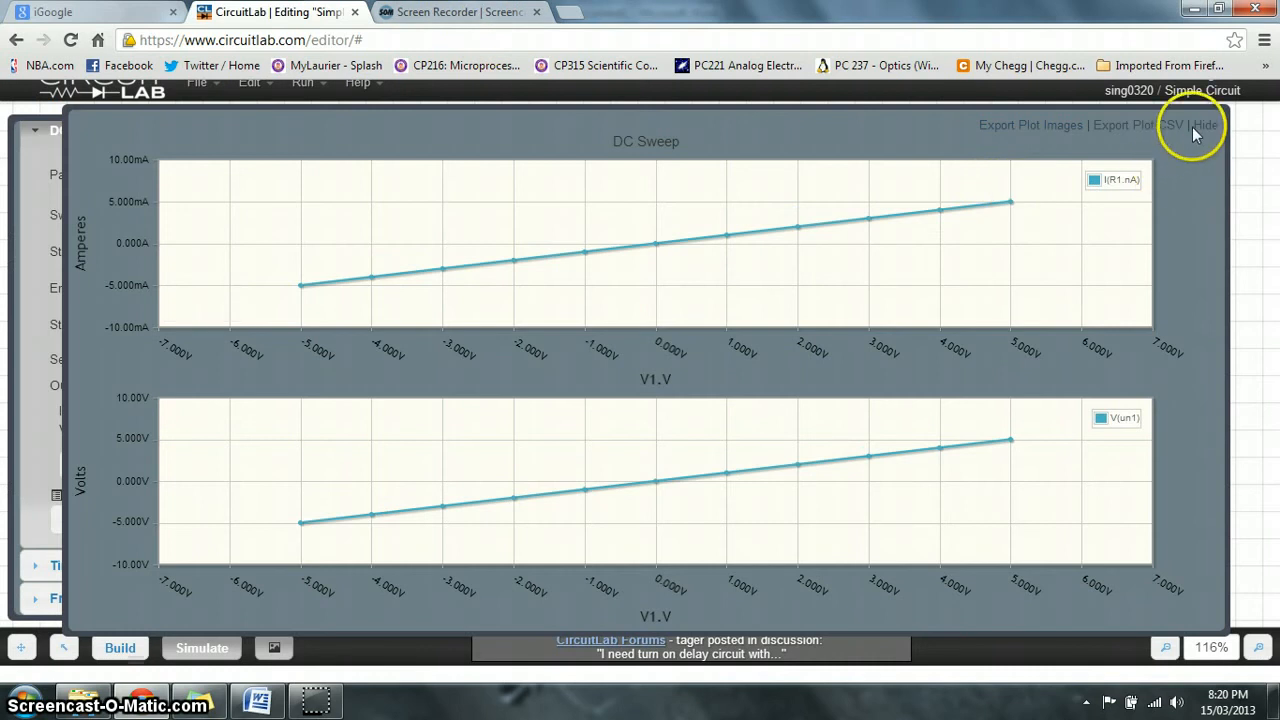
{"action": "left_click", "coordinate": [1205, 124]}
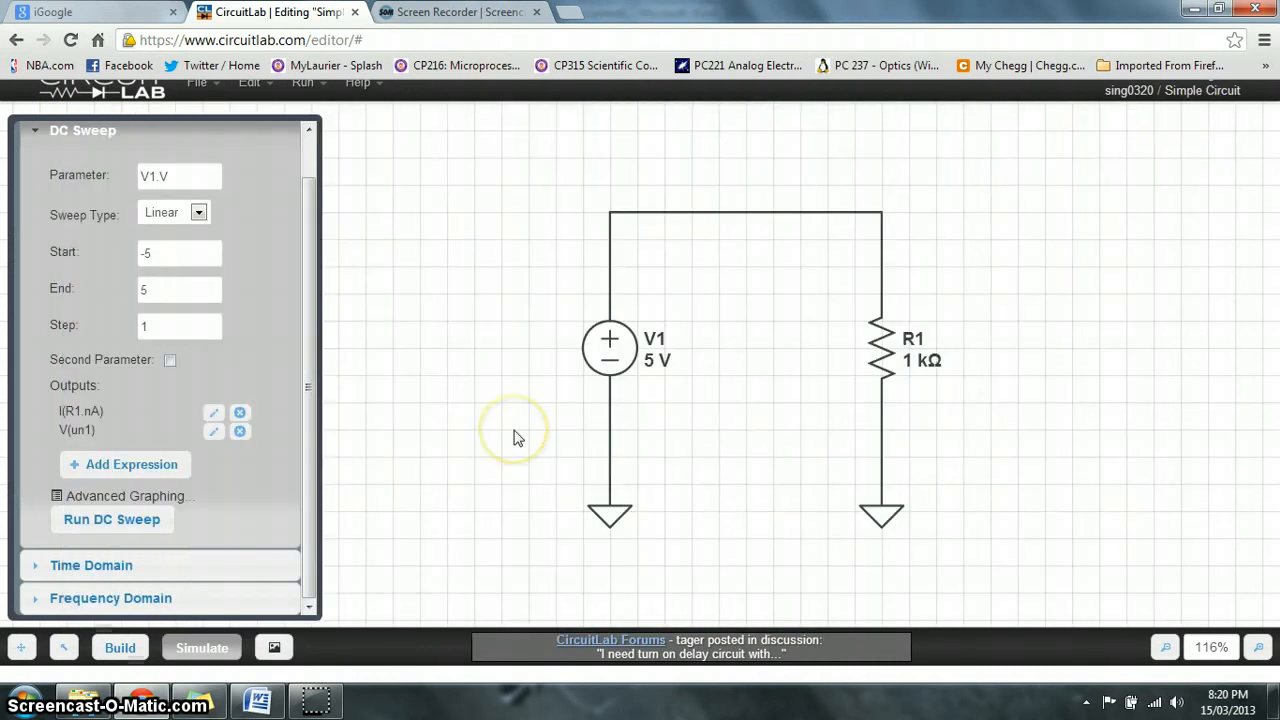
{"action": "mouse_move", "coordinate": [195, 510]}
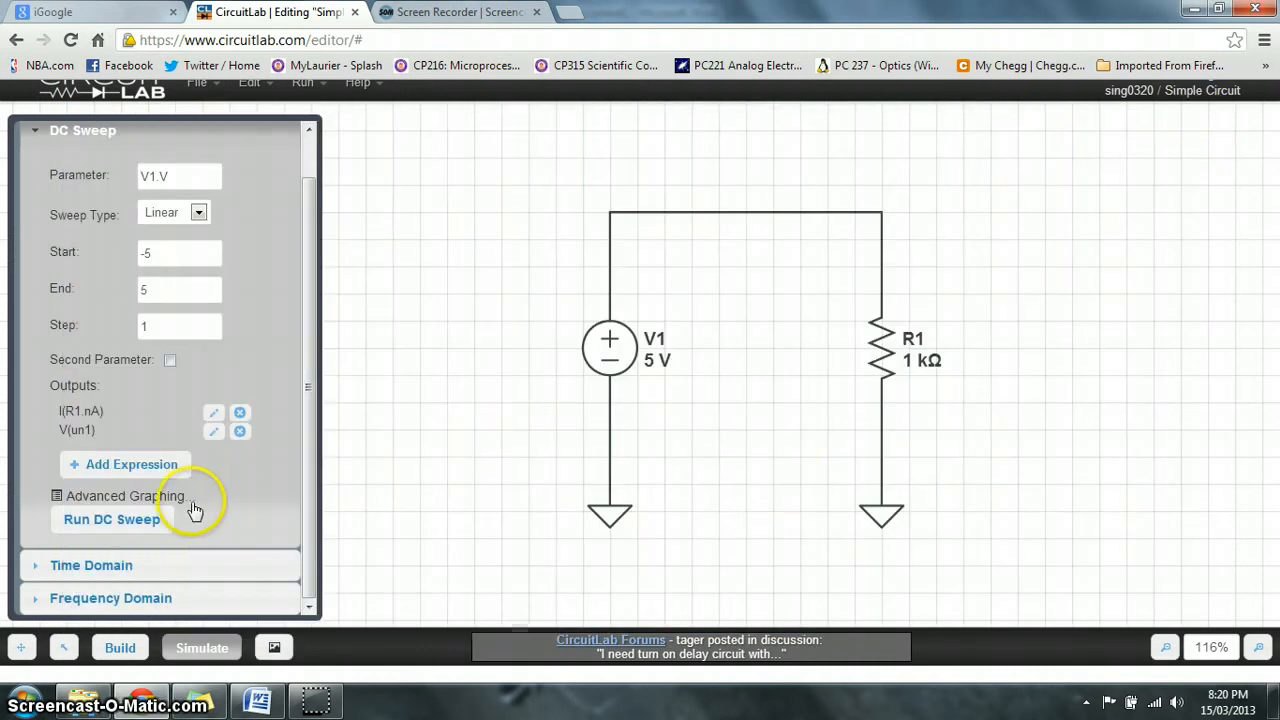
{"action": "left_click", "coordinate": [111, 519]}
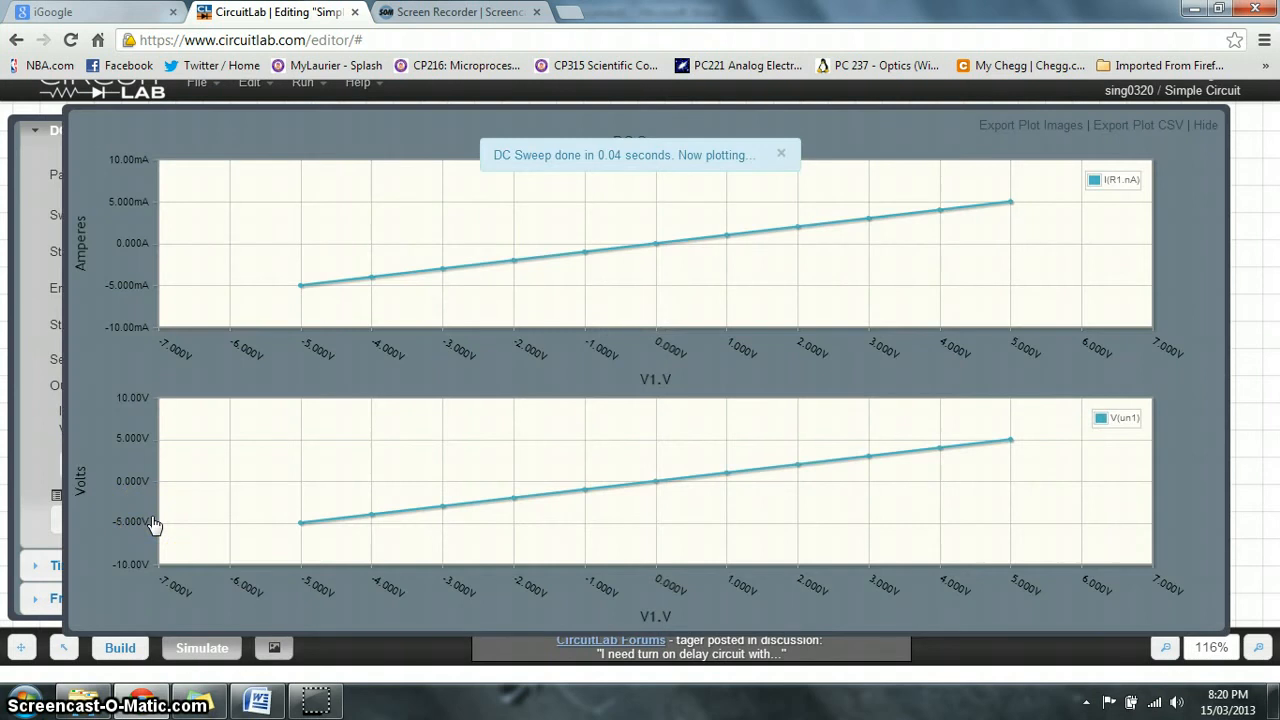
{"action": "mouse_move", "coordinate": [1206, 287]}
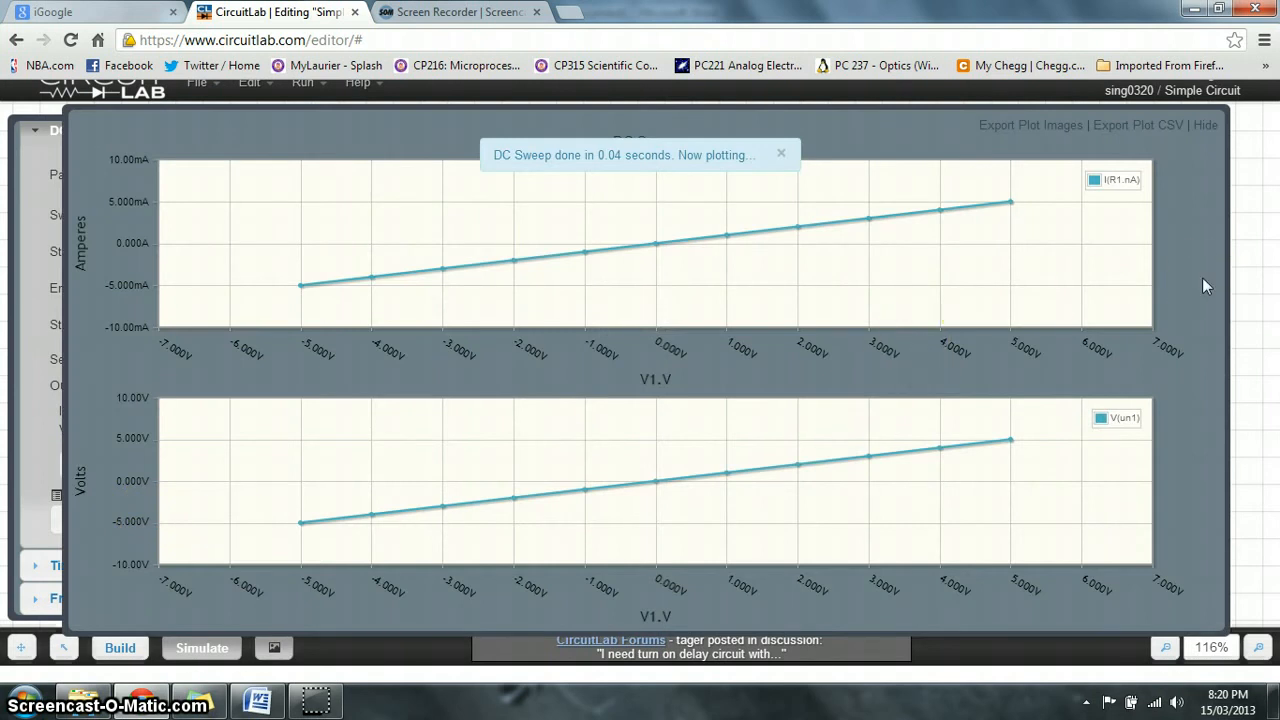
{"action": "left_click", "coordinate": [781, 152]}
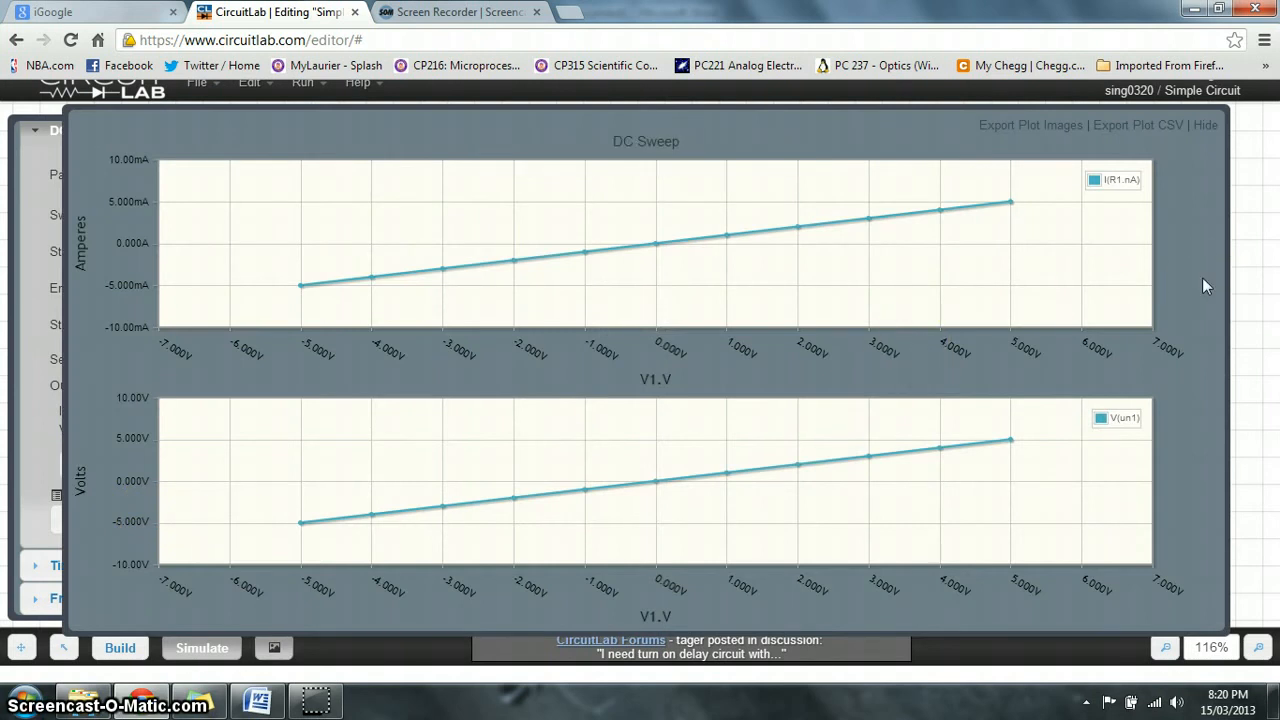
{"action": "mouse_move", "coordinate": [1113, 158]}
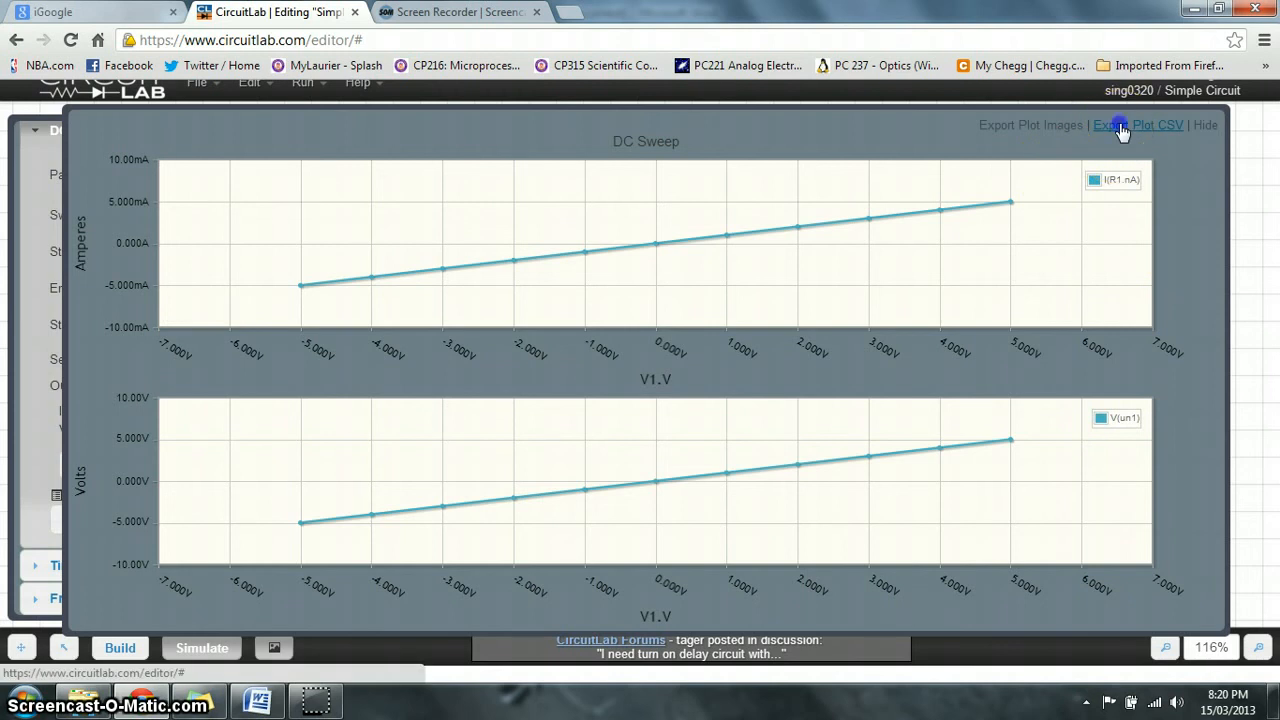
Export the DC sweep results as CSV text and select all of it
{"action": "left_click", "coordinate": [1157, 124]}
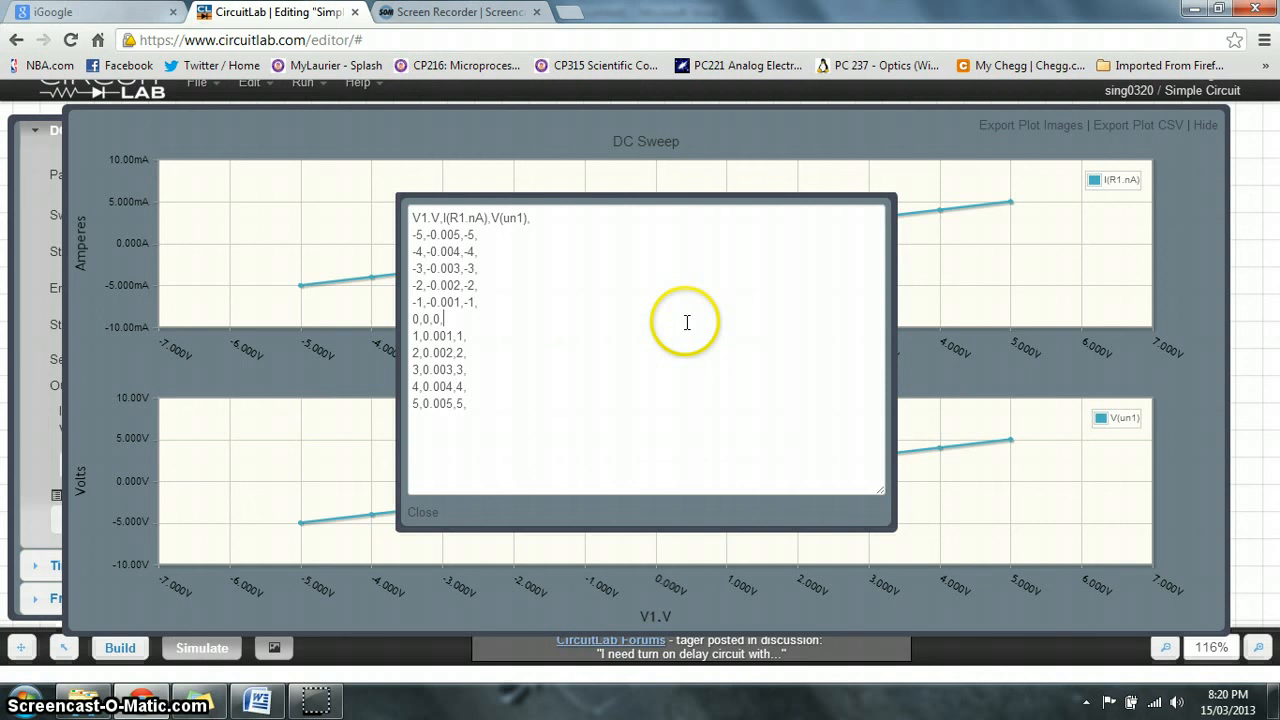
{"action": "key", "text": "ctrl+a"}
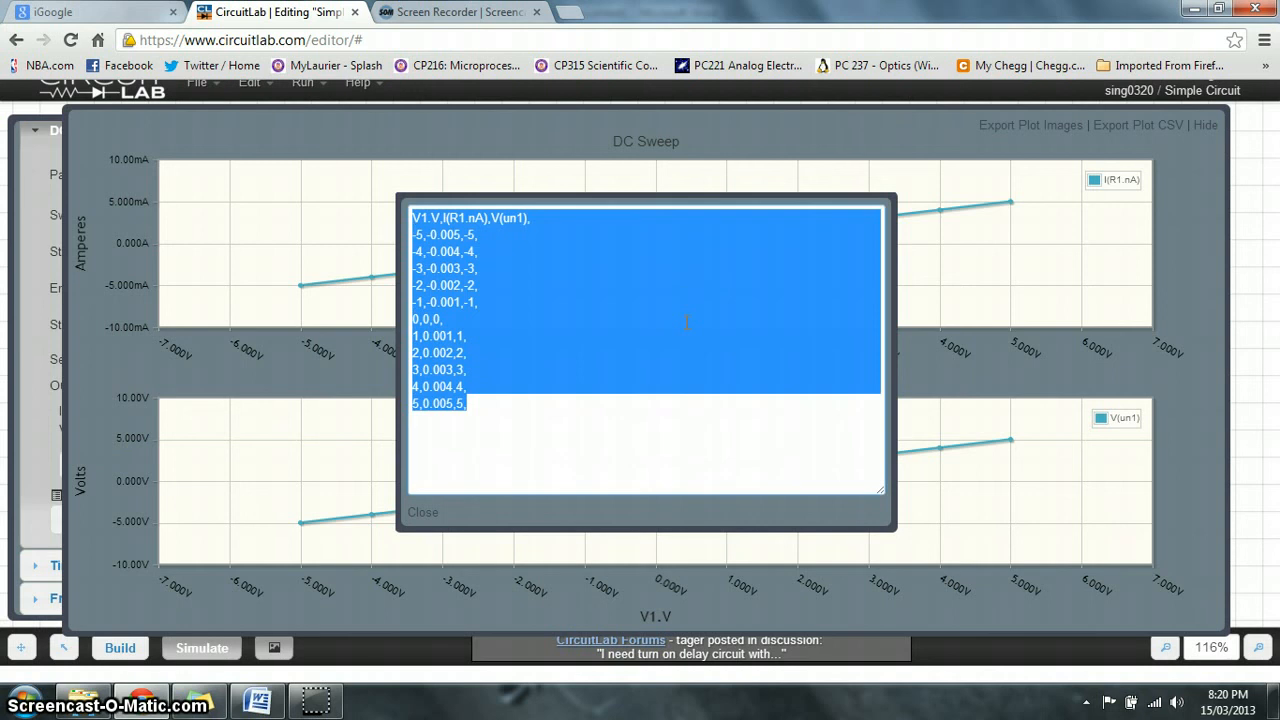
{"action": "mouse_move", "coordinate": [258, 587]}
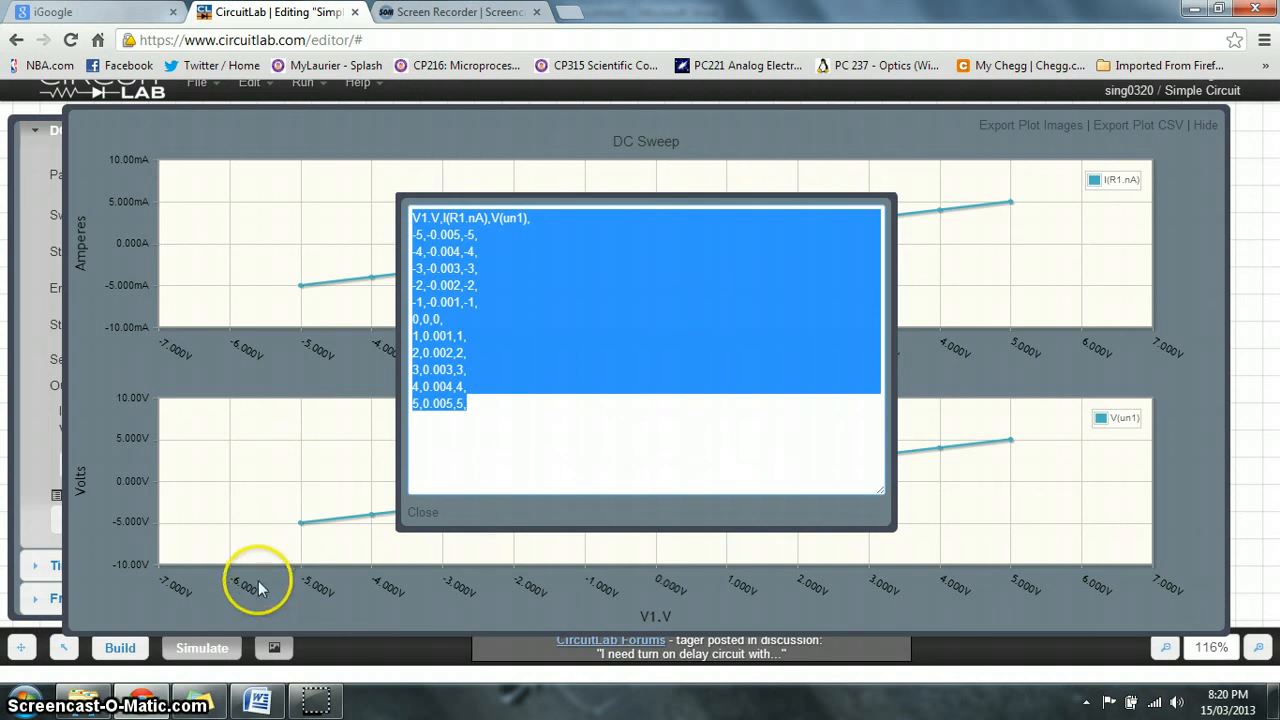
{"action": "left_click", "coordinate": [22, 705]}
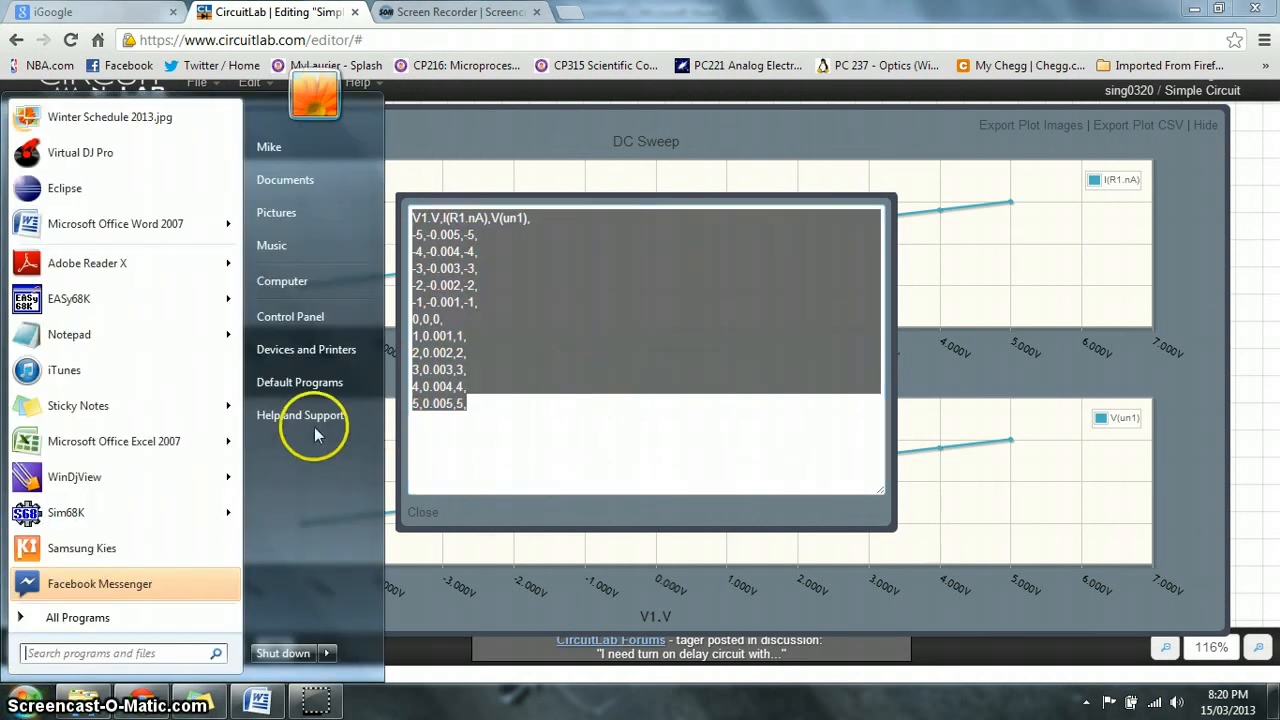
{"action": "mouse_move", "coordinate": [69, 334]}
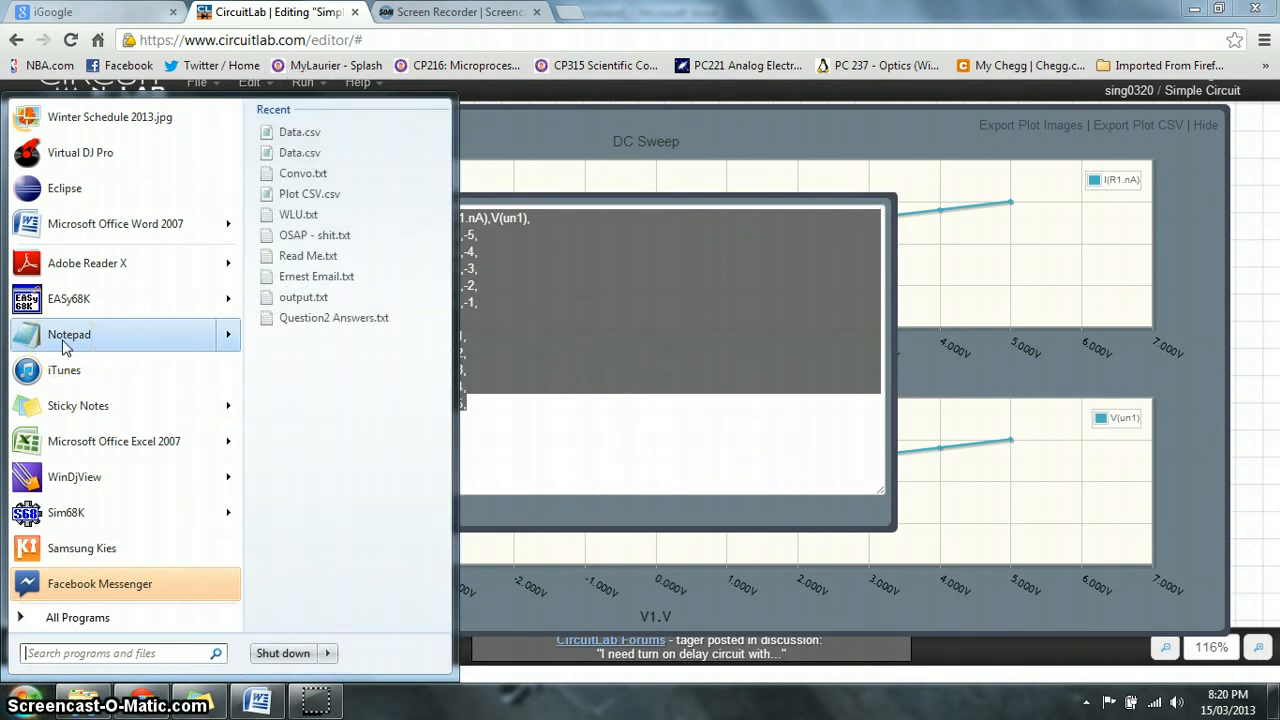
Paste the sweep data into Notepad and save it as Data.csv in Downloads
{"action": "left_click", "coordinate": [68, 334]}
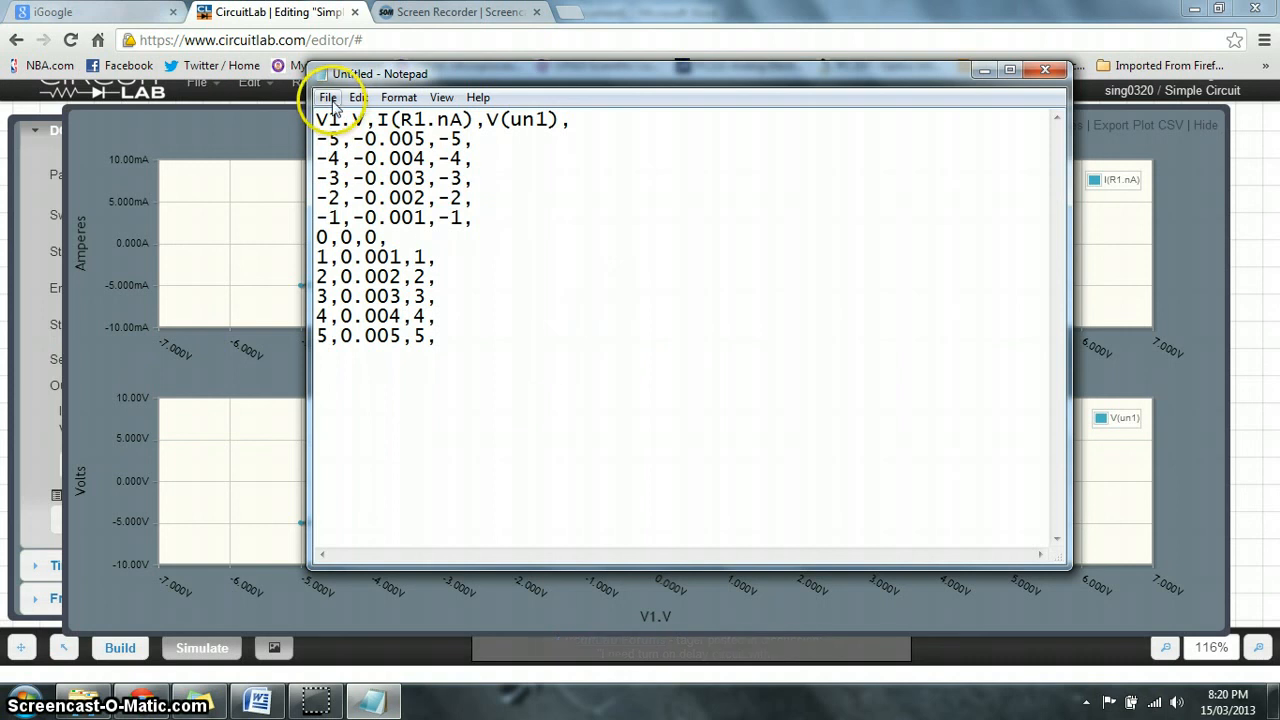
{"action": "left_click", "coordinate": [328, 97]}
{"action": "type", "text": "Data."}
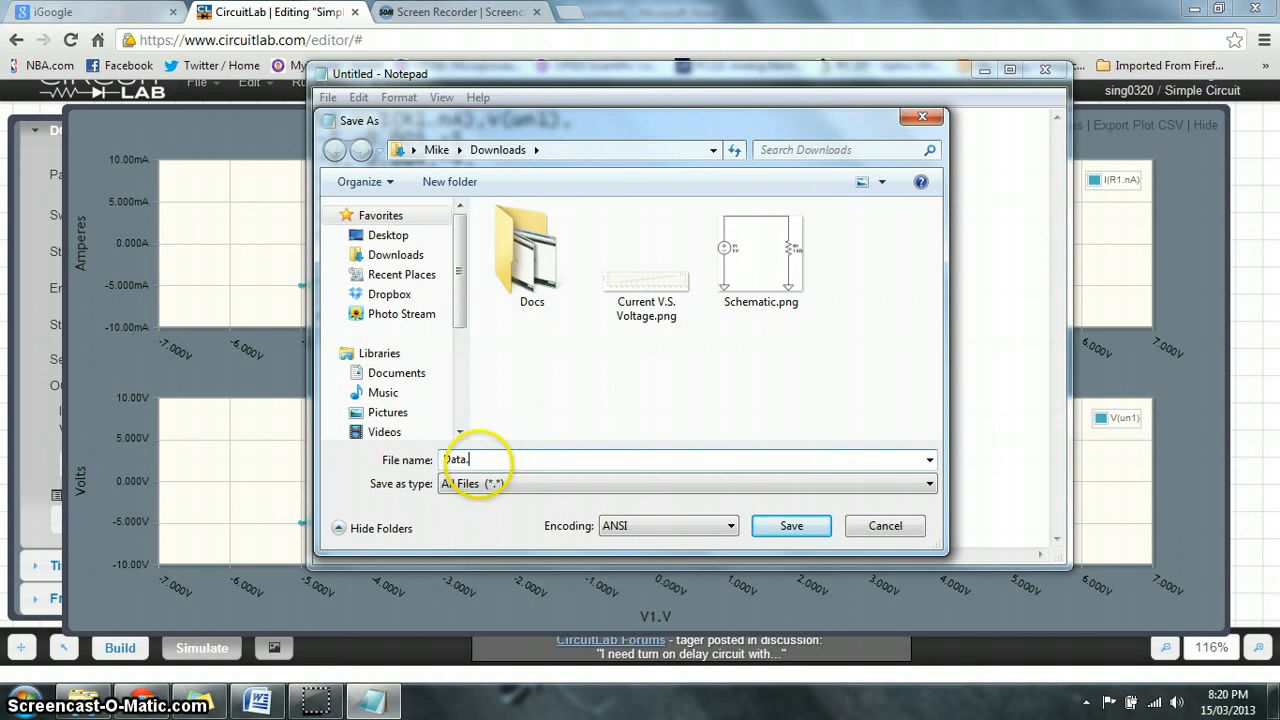
{"action": "type", "text": "csv"}
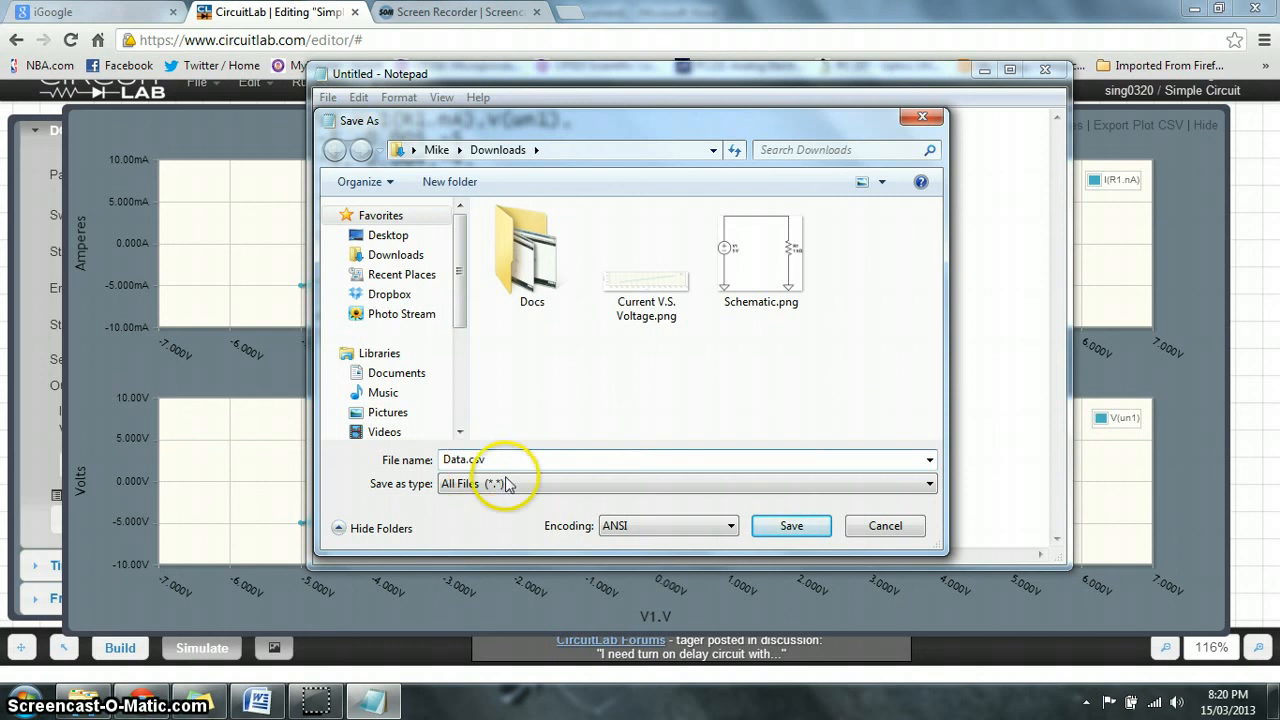
{"action": "left_click", "coordinate": [791, 525]}
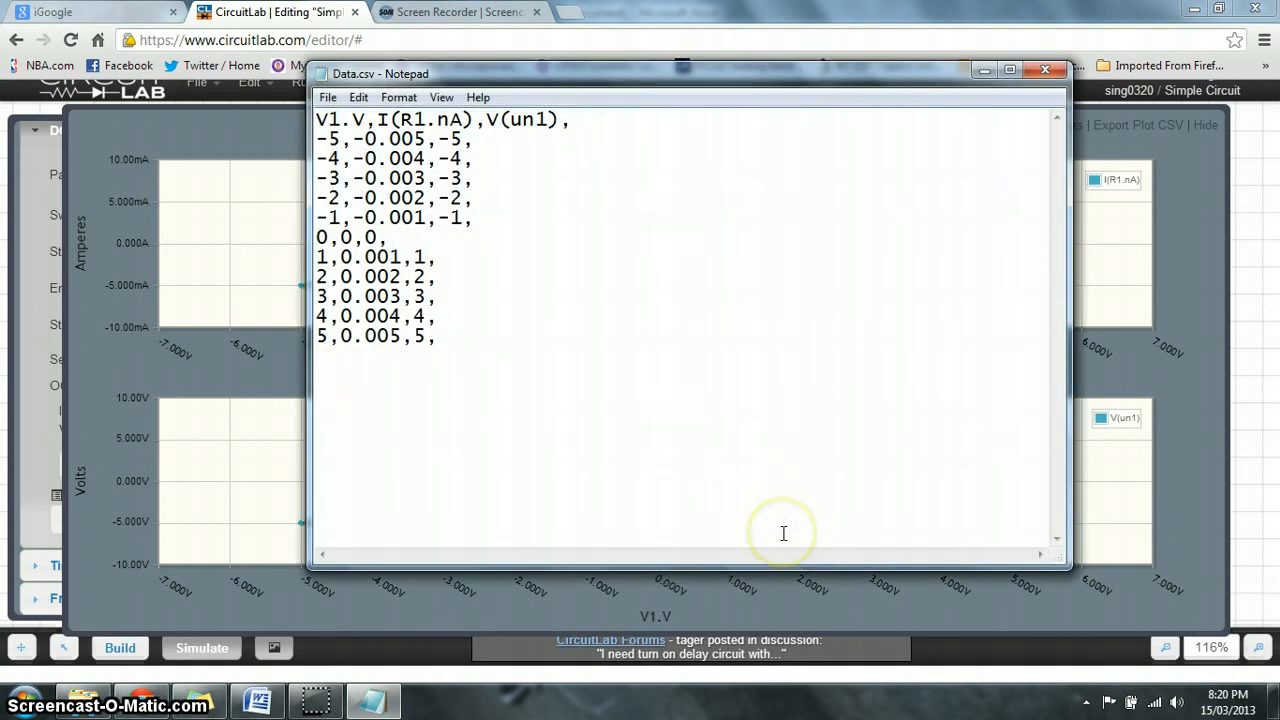
{"action": "mouse_move", "coordinate": [715, 442]}
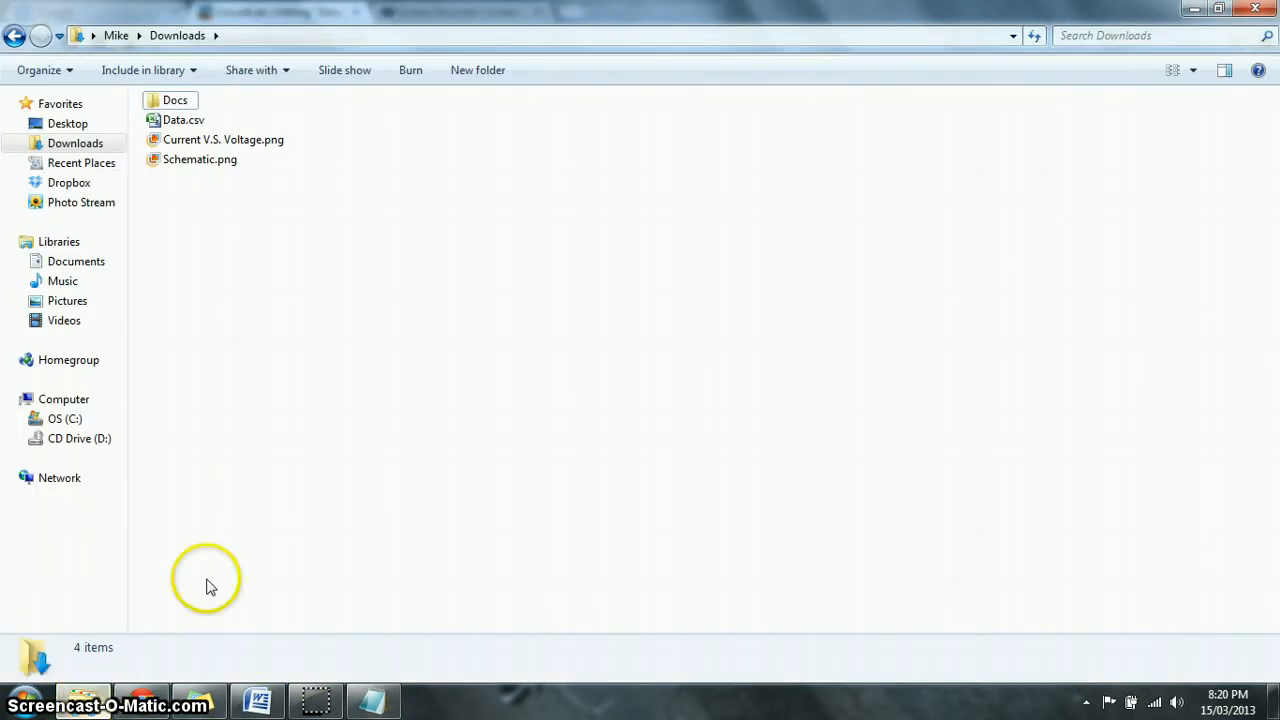
Open Data.csv from the Downloads folder in Microsoft Excel
{"action": "left_click", "coordinate": [184, 120]}
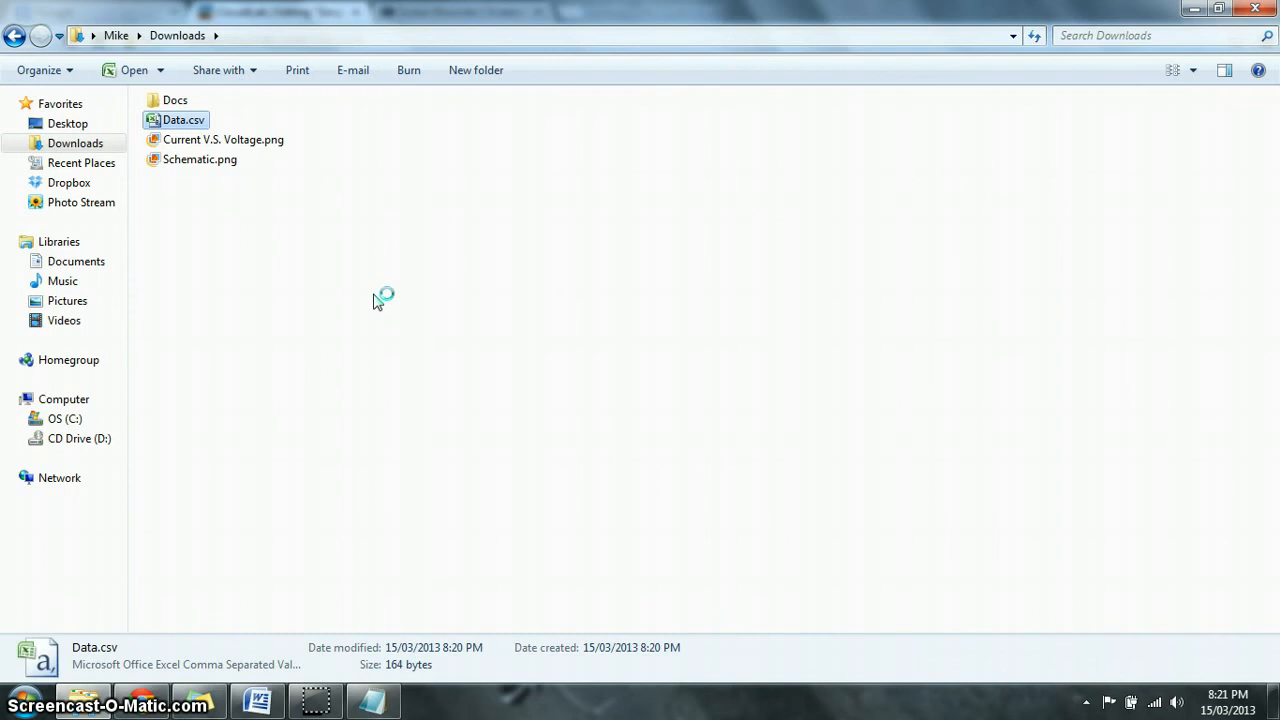
{"action": "double_click", "coordinate": [183, 120]}
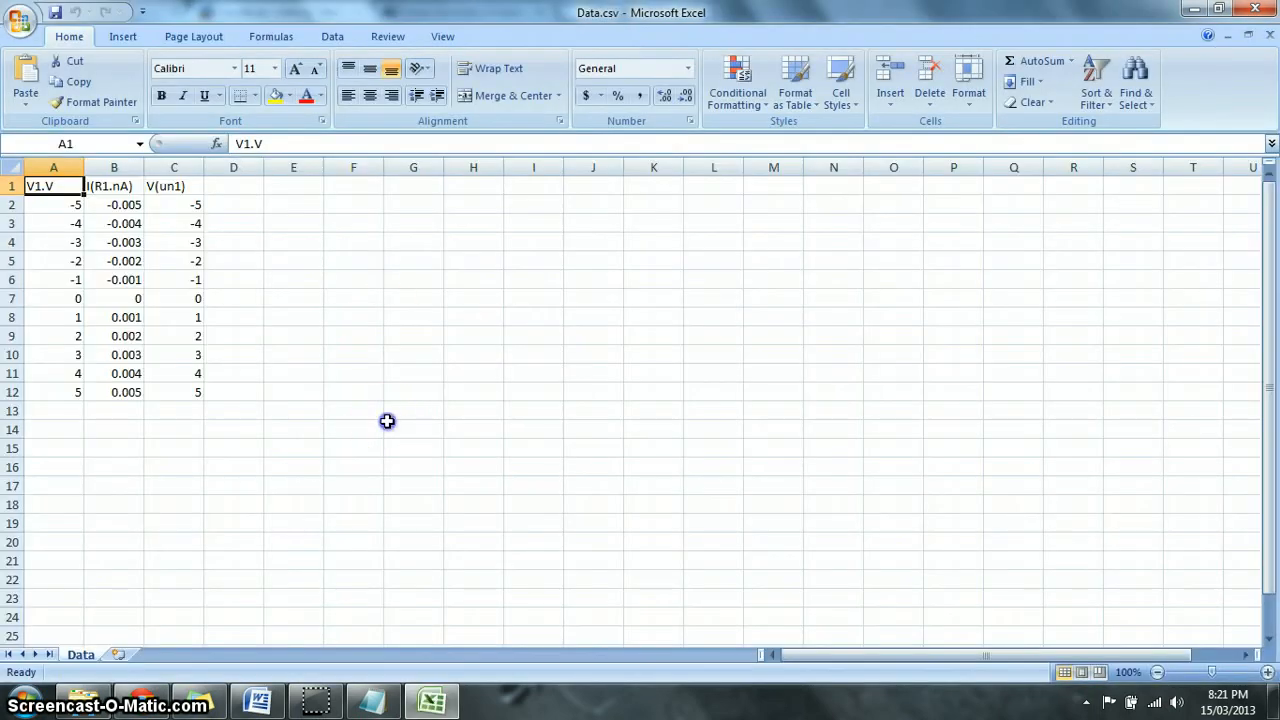
Insert an empty Scatter with Straight Lines chart in a blank area beside the data
{"action": "left_click", "coordinate": [293, 223]}
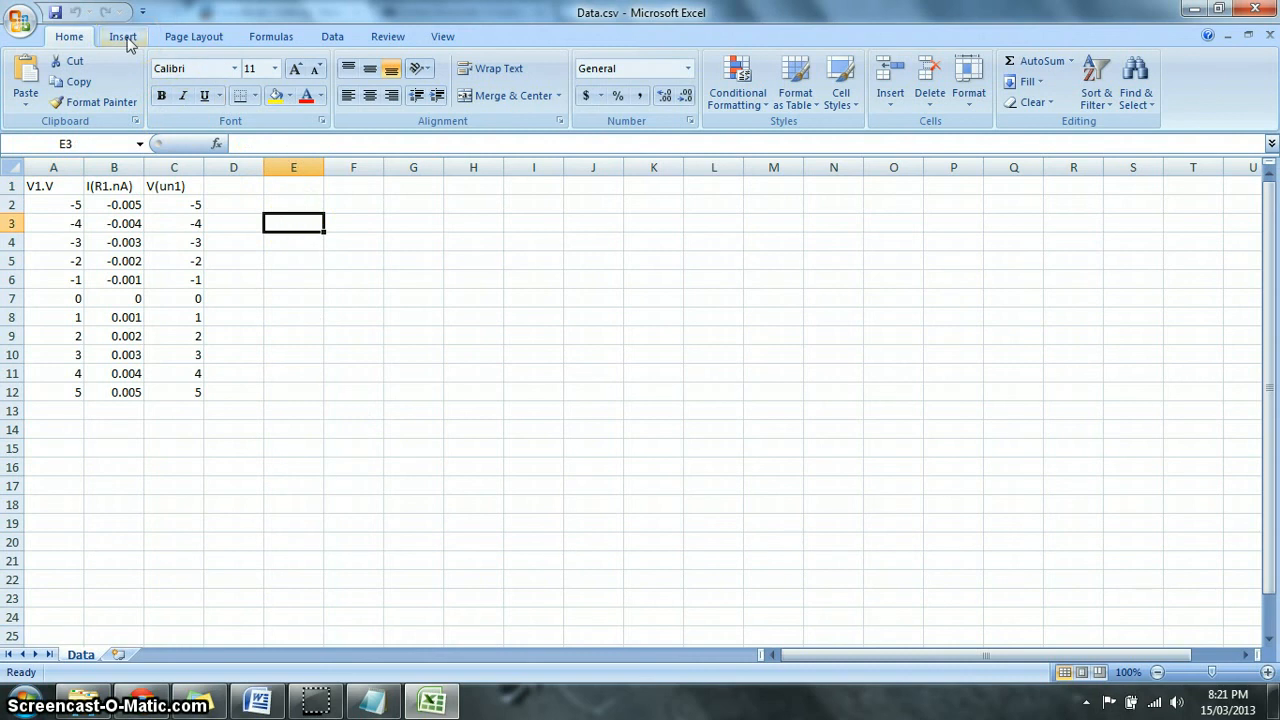
{"action": "left_click", "coordinate": [122, 36]}
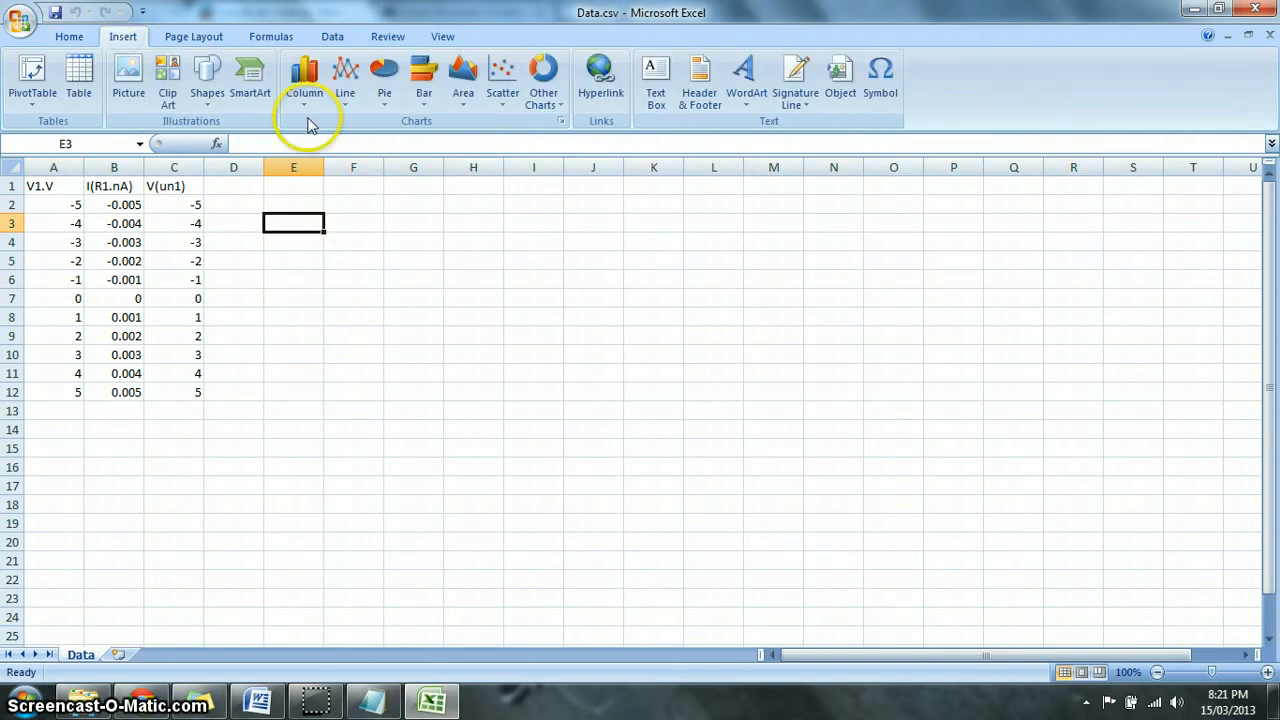
{"action": "left_click", "coordinate": [502, 75]}
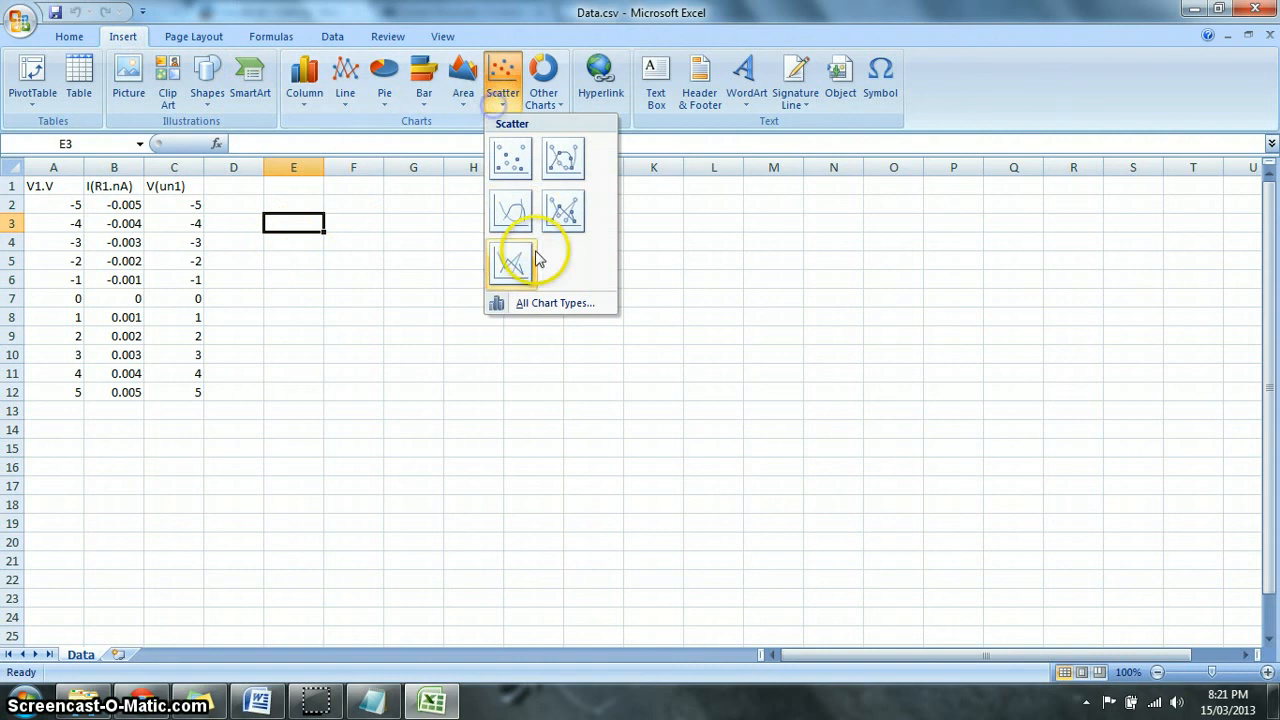
{"action": "left_click", "coordinate": [510, 262]}
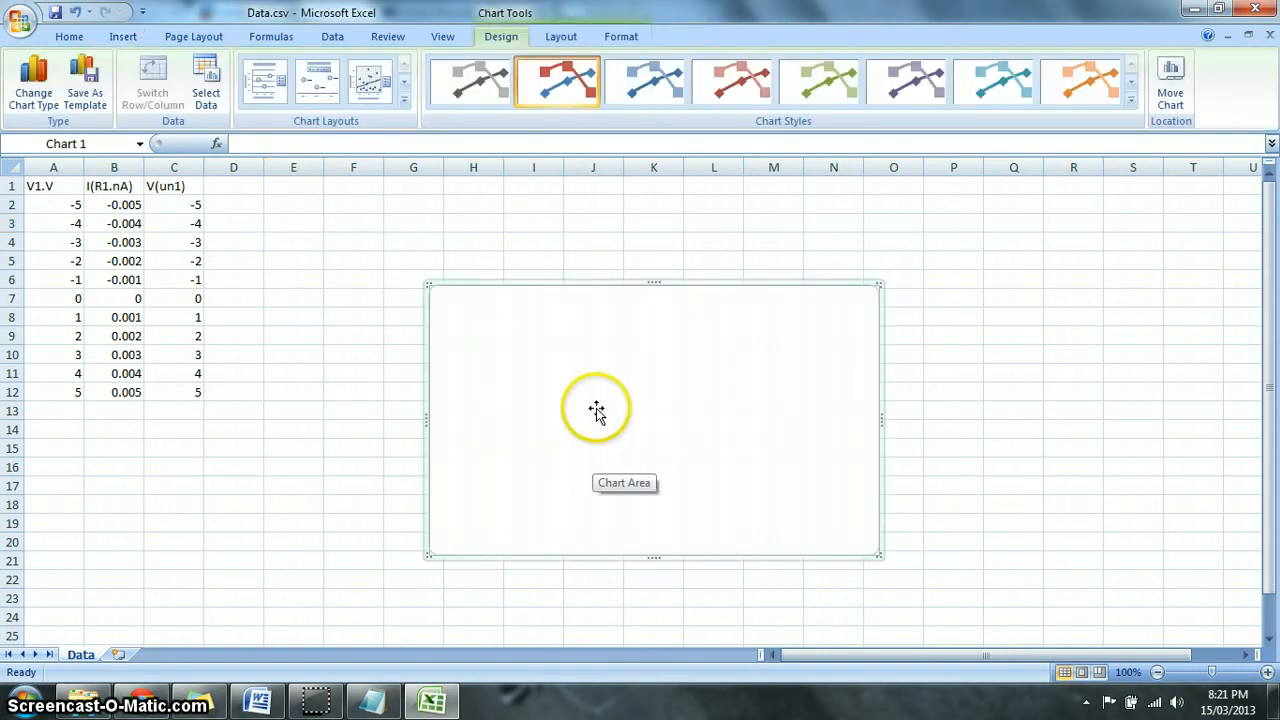
{"action": "right_click", "coordinate": [597, 408]}
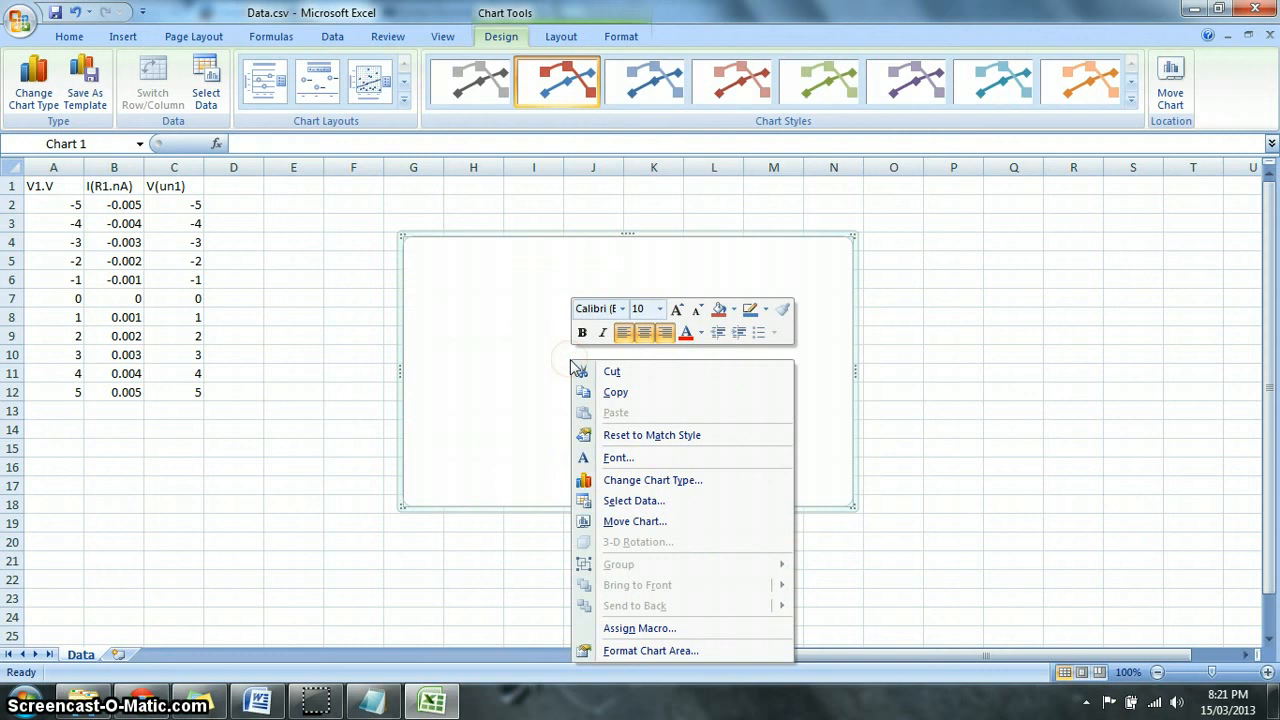
Add a 'Current V.S Voltage' series with X values C2:C12 and Y values B2:B12
{"action": "left_click", "coordinate": [634, 500]}
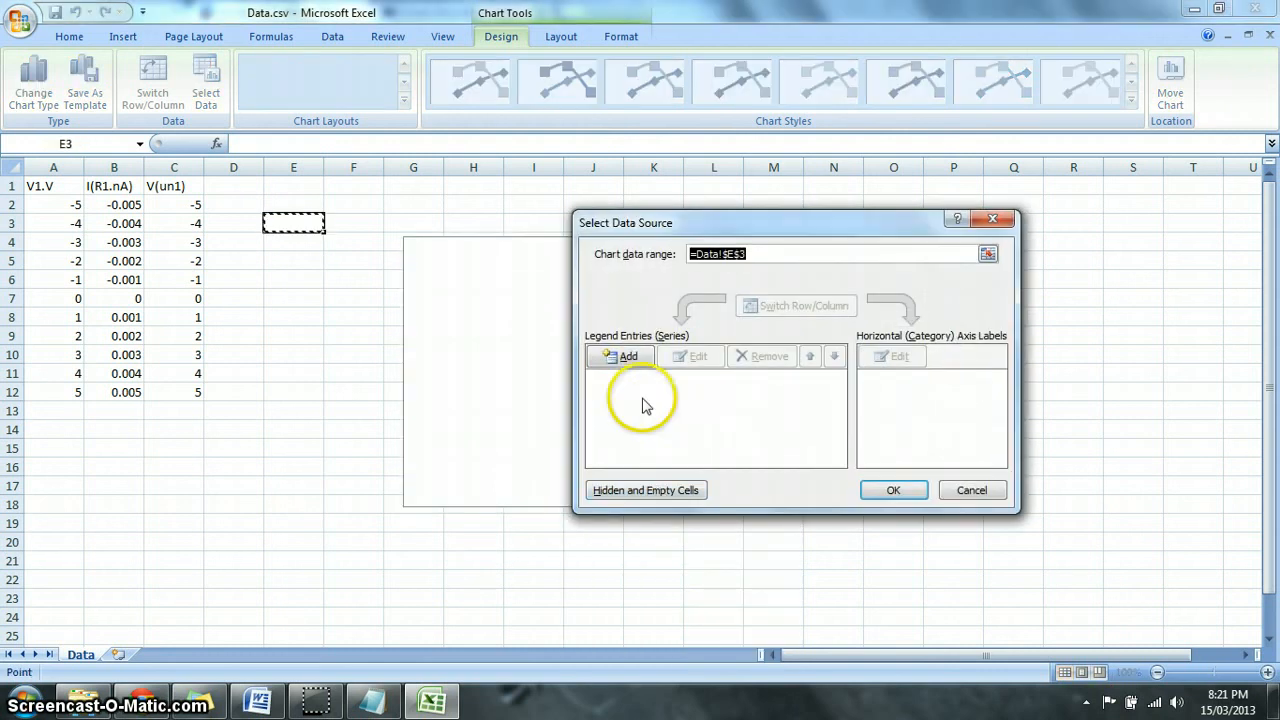
{"action": "left_click", "coordinate": [620, 356]}
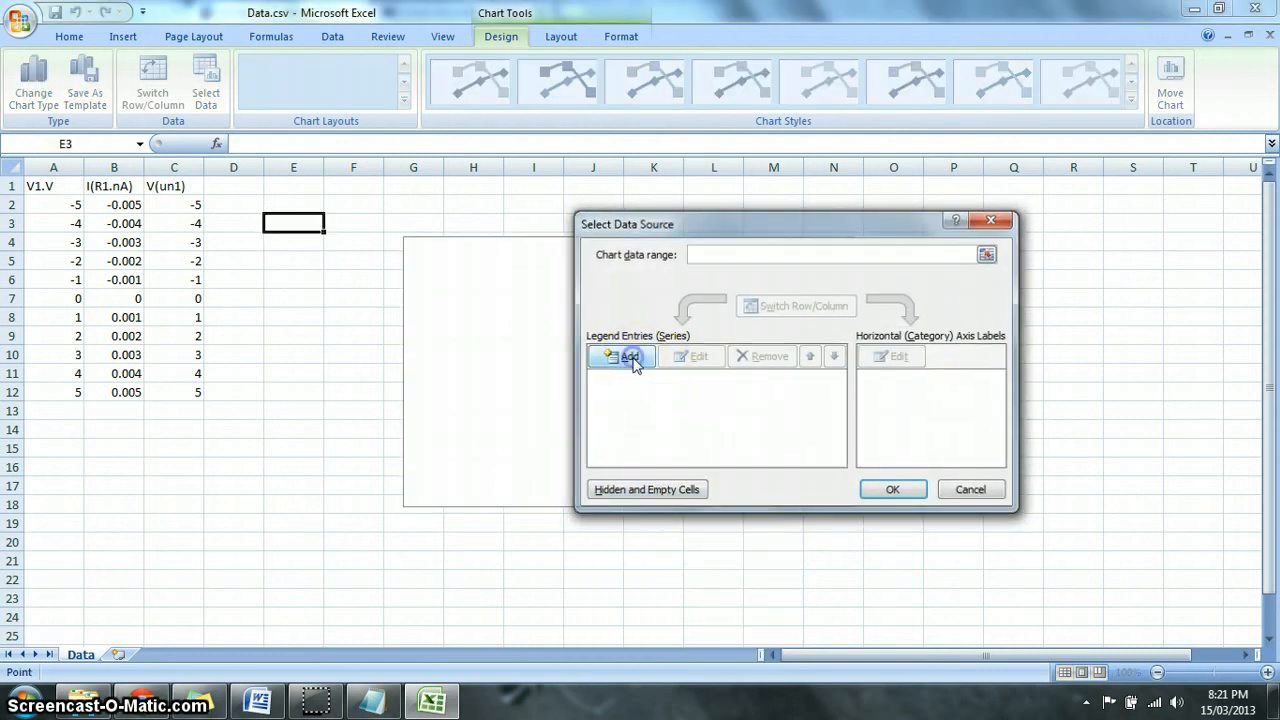
{"action": "left_click", "coordinate": [628, 356]}
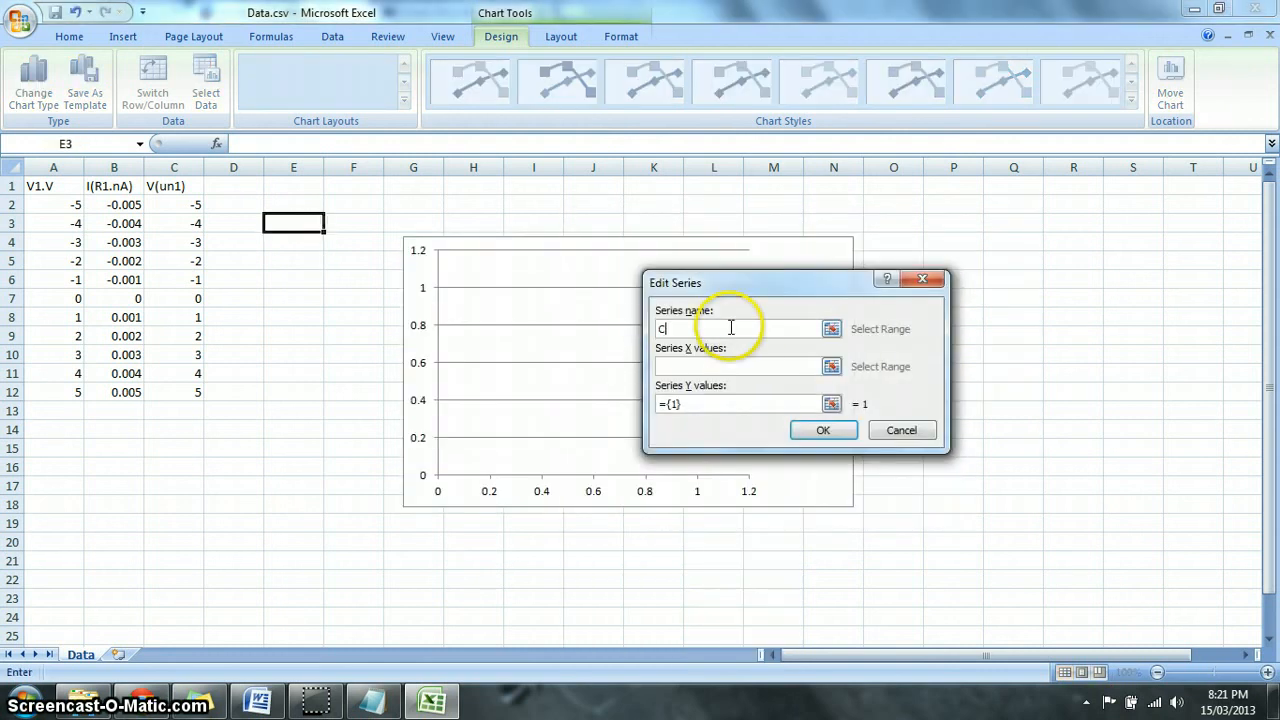
{"action": "type", "text": "urrent V"}
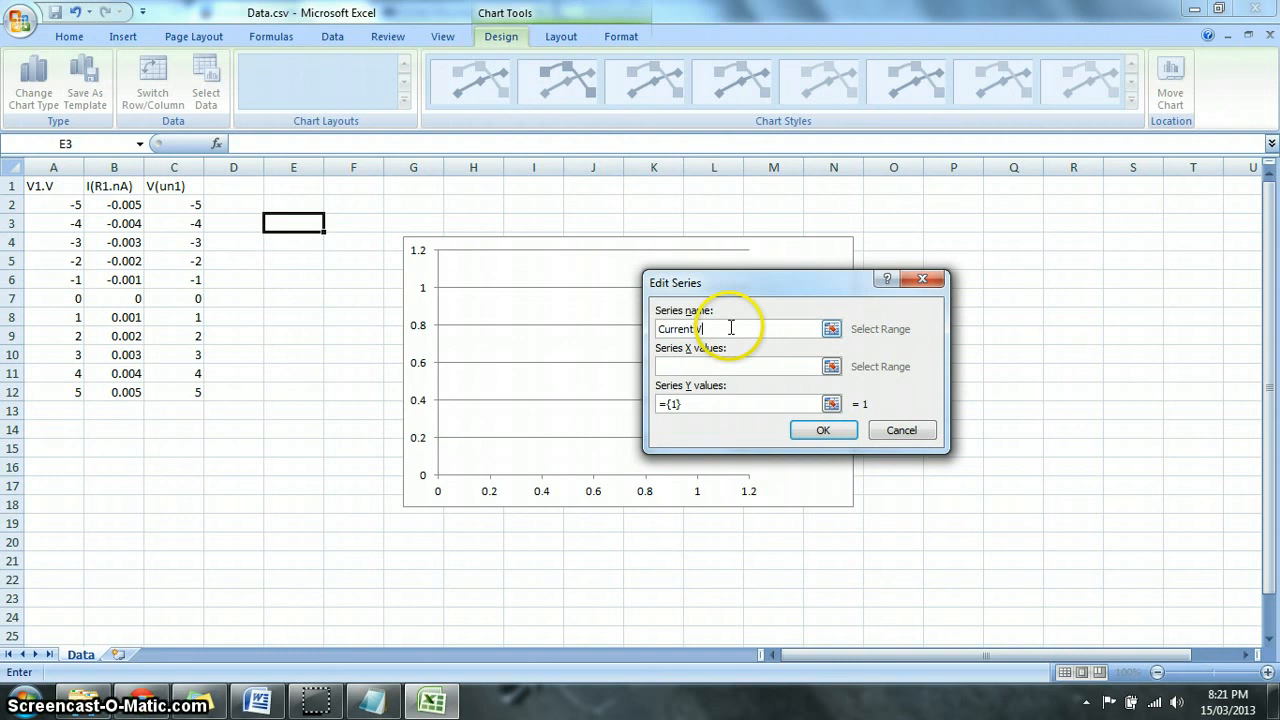
{"action": "type", "text": "s"}
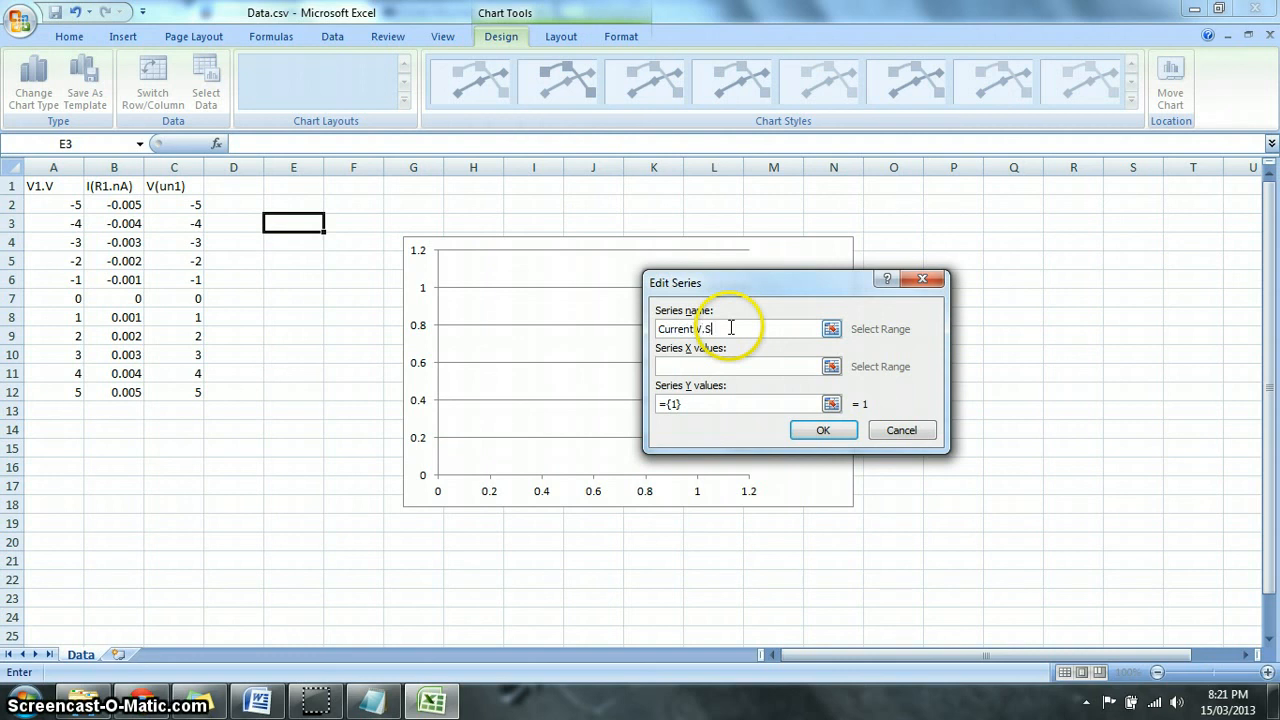
{"action": "type", "text": "Voltage"}
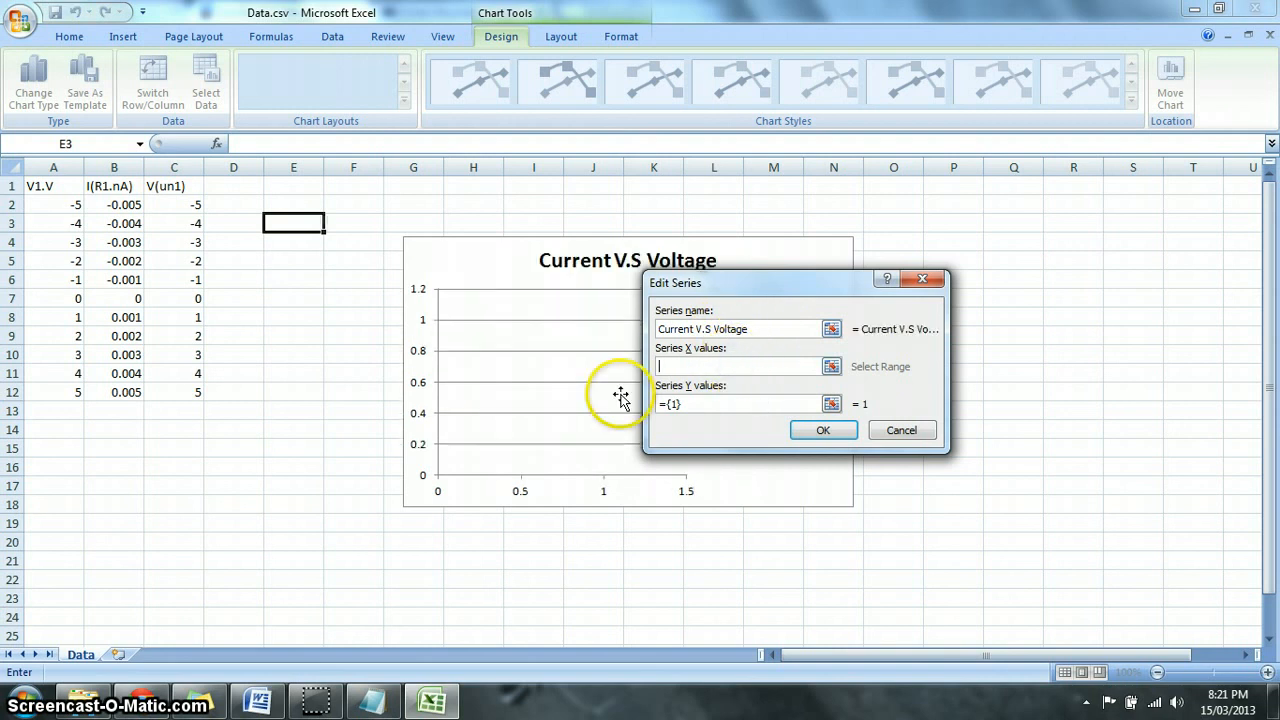
{"action": "left_click", "coordinate": [174, 205]}
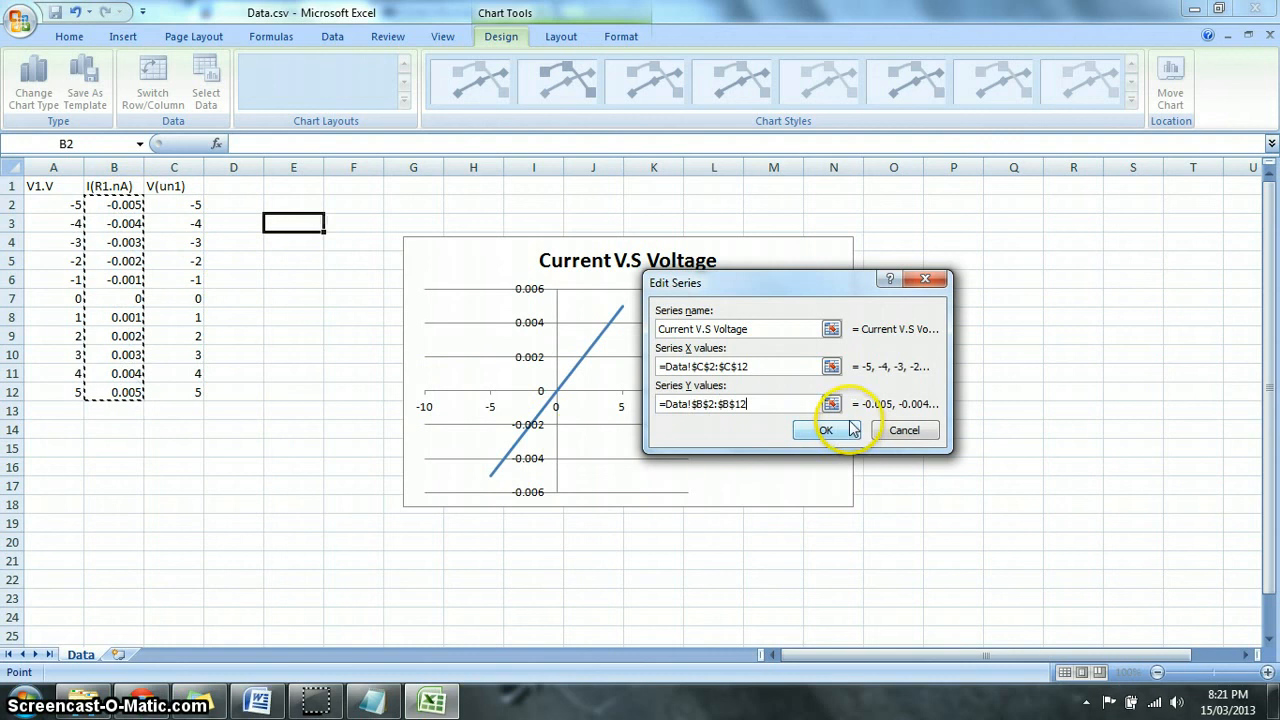
{"action": "left_click", "coordinate": [825, 430]}
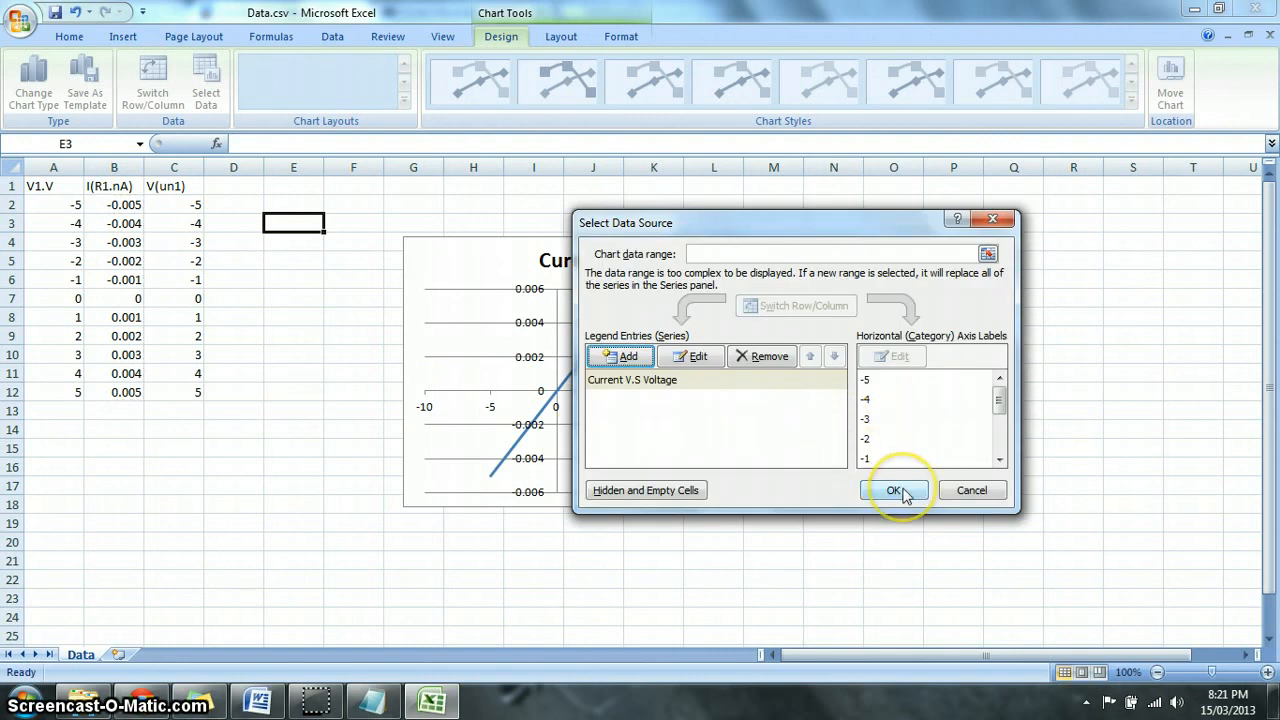
Apply the new series in Select Data Source and enlarge the chart over the rows below
{"action": "left_click", "coordinate": [895, 490]}
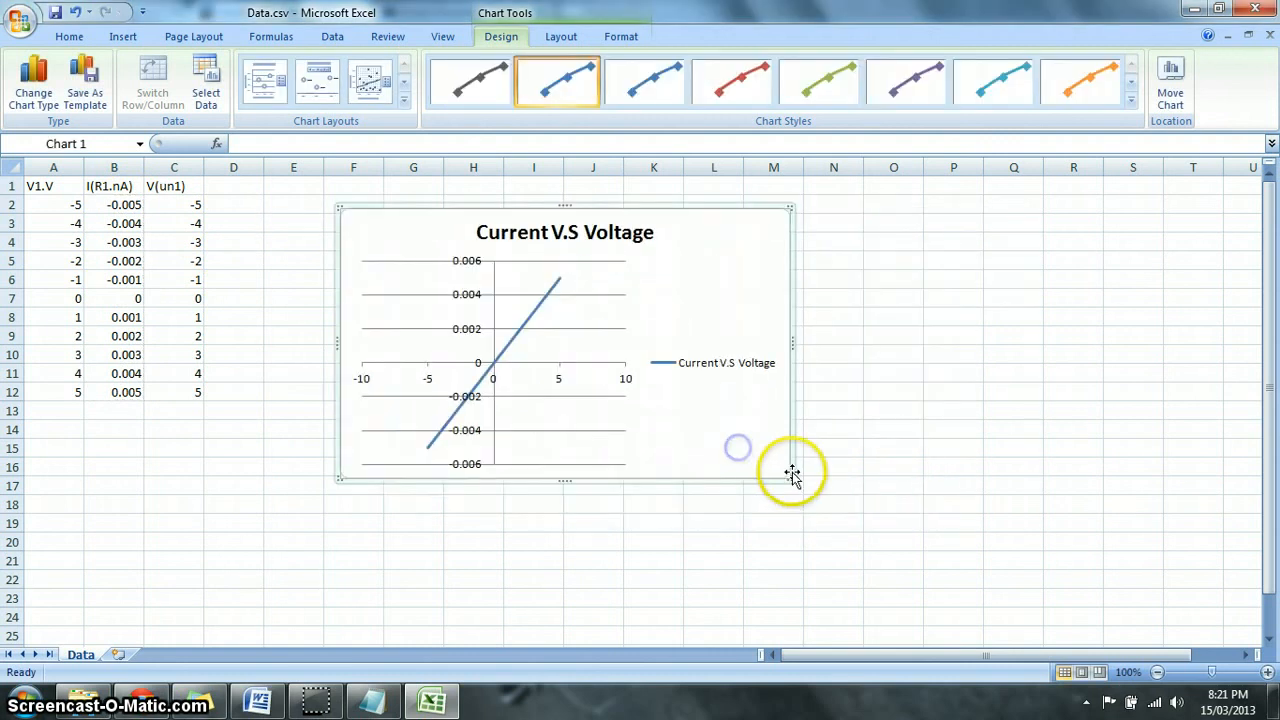
{"action": "left_click_drag", "start_coordinate": [790, 480], "coordinate": [1008, 615]}
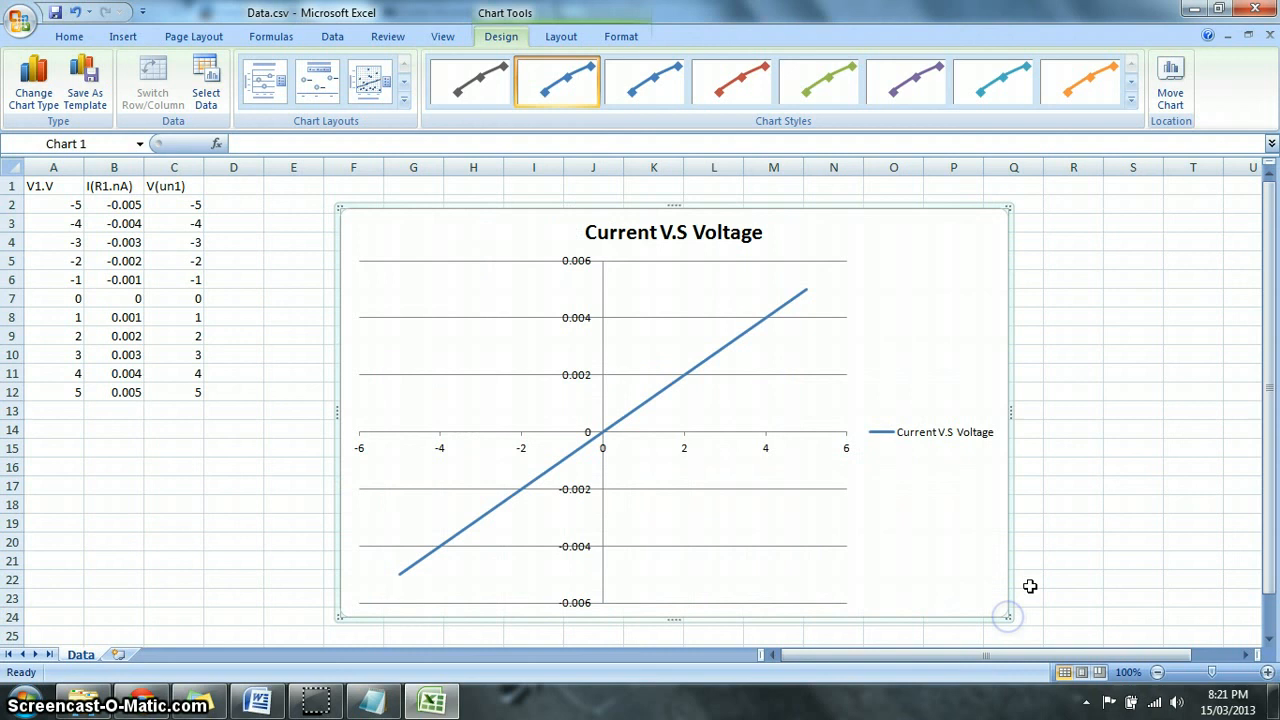
{"action": "mouse_move", "coordinate": [1007, 562]}
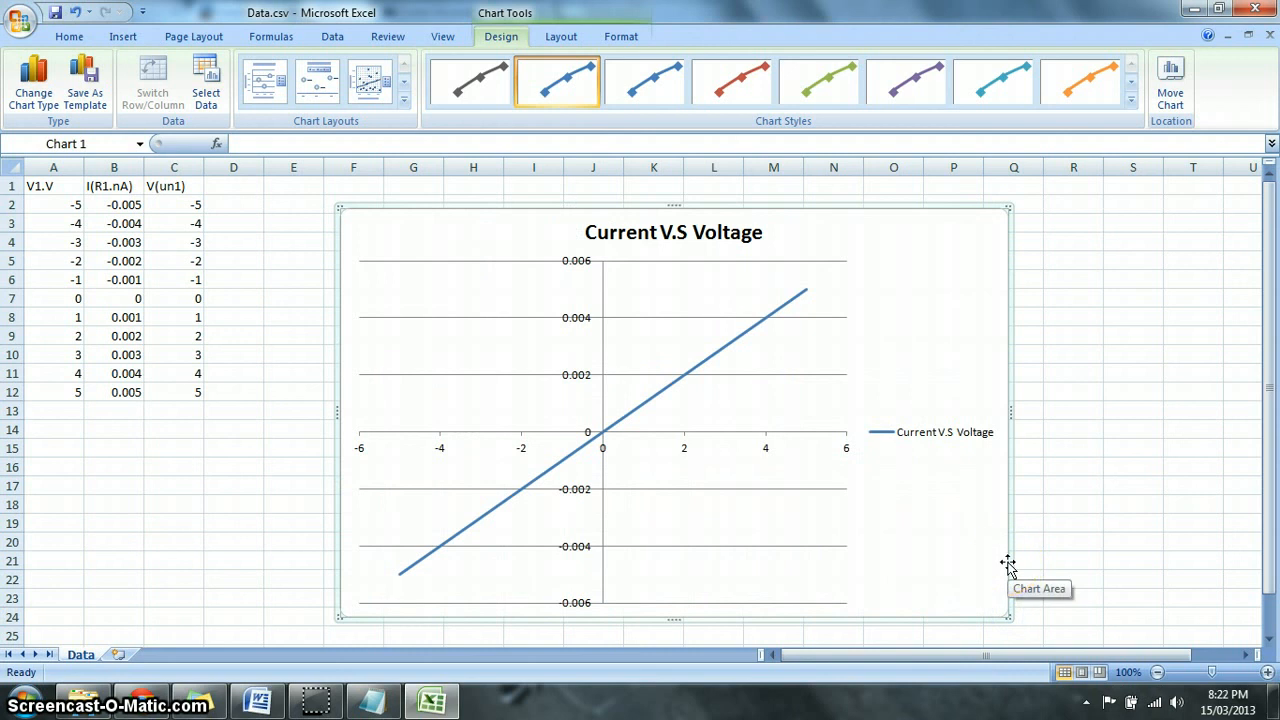